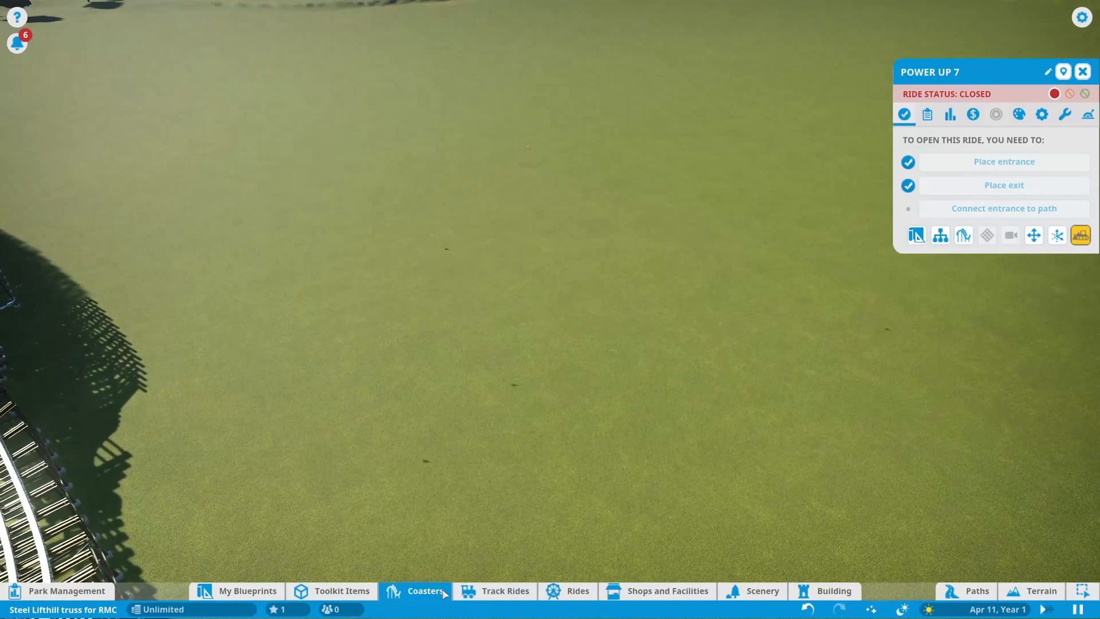
Step: Build a chain-lift hill with gray lattice supports and place it in the field
left_click(425, 591)
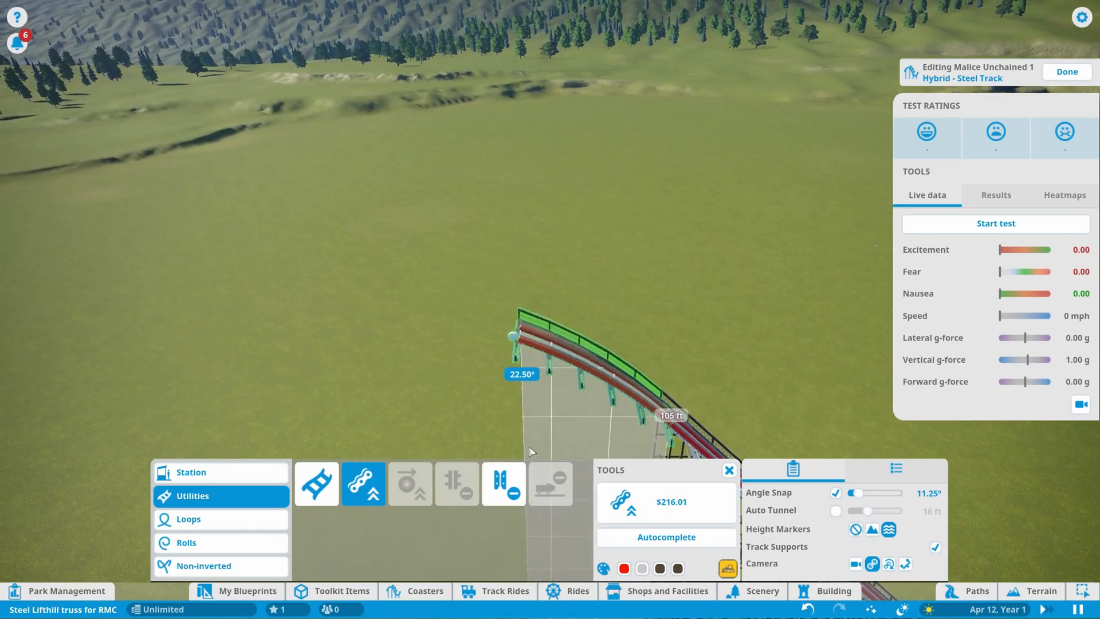
left_click(1067, 72)
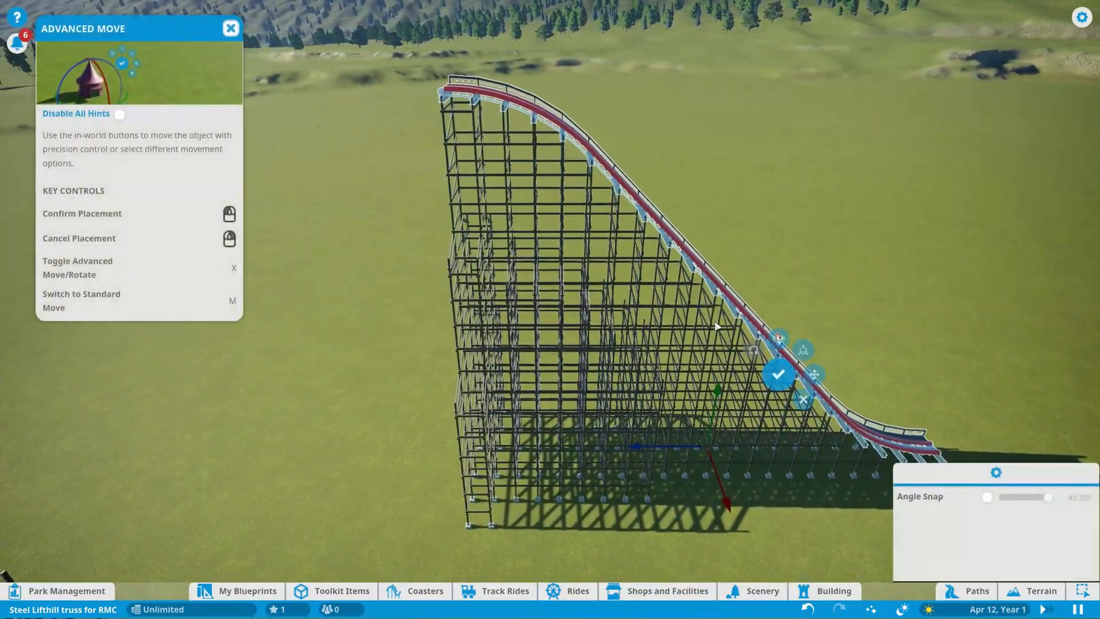
left_click(781, 373)
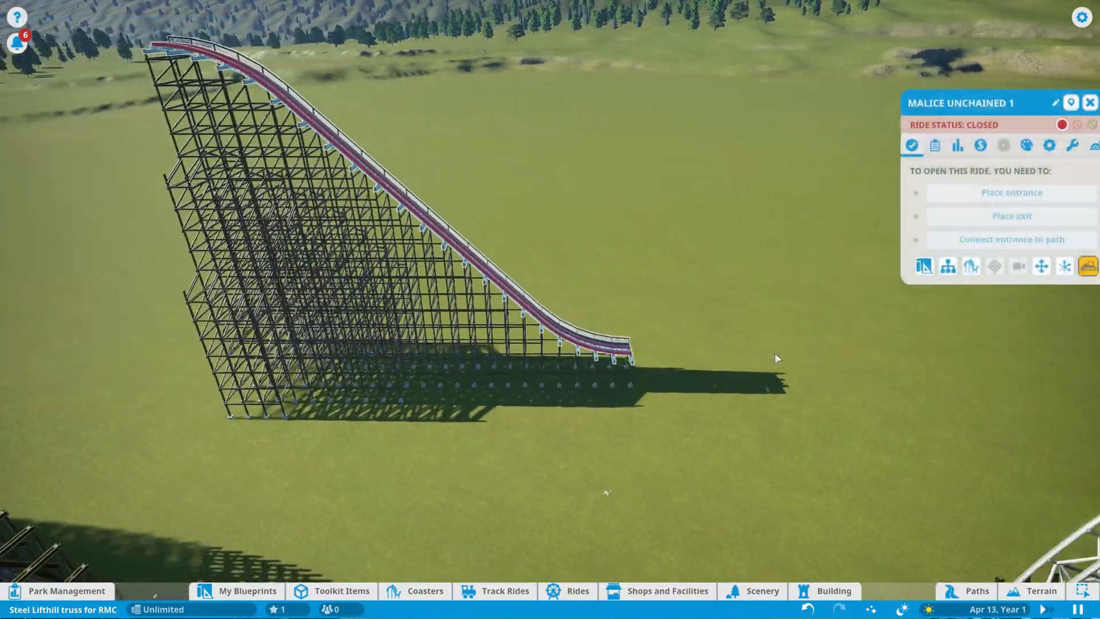
Step: Place a Star Loop Power Up station and build its track vertically into a tall tower
left_click(426, 591)
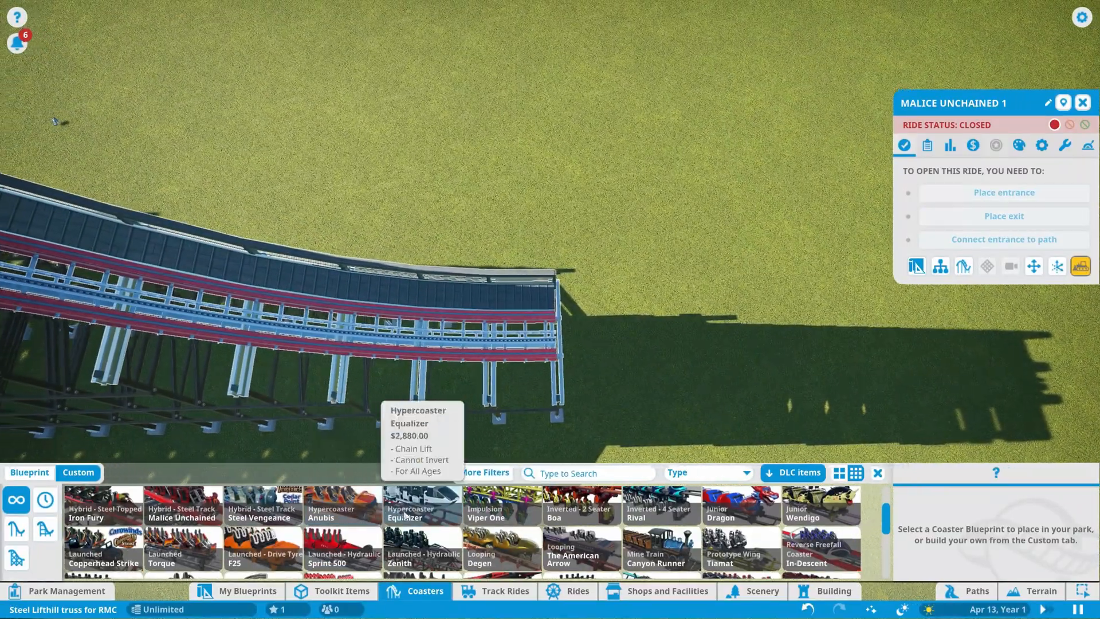
scroll("down", 3)
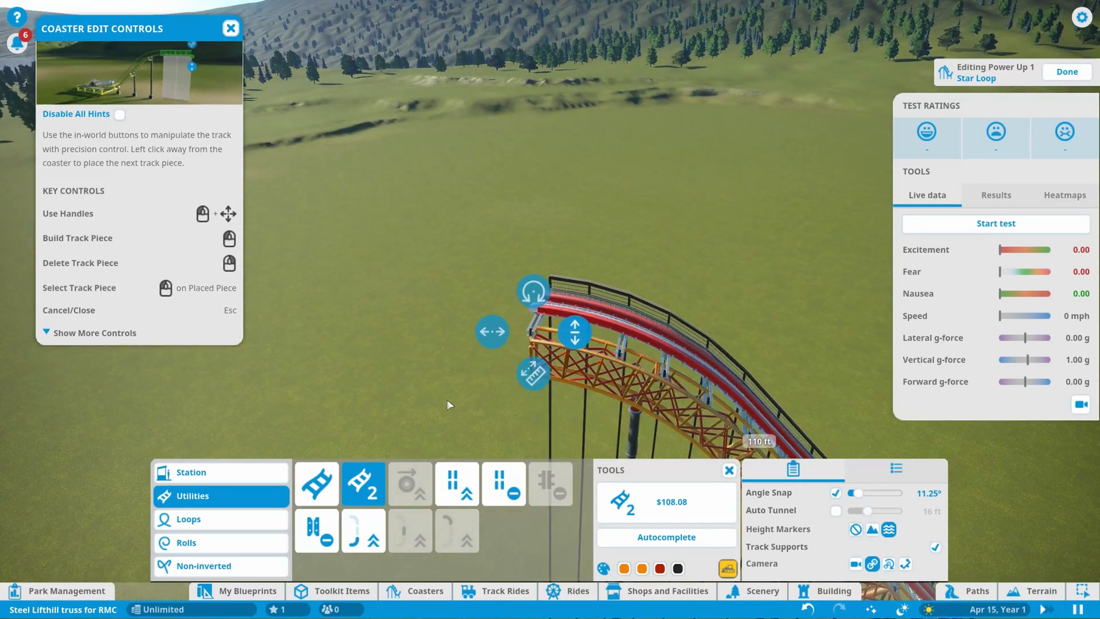
left_click(1067, 72)
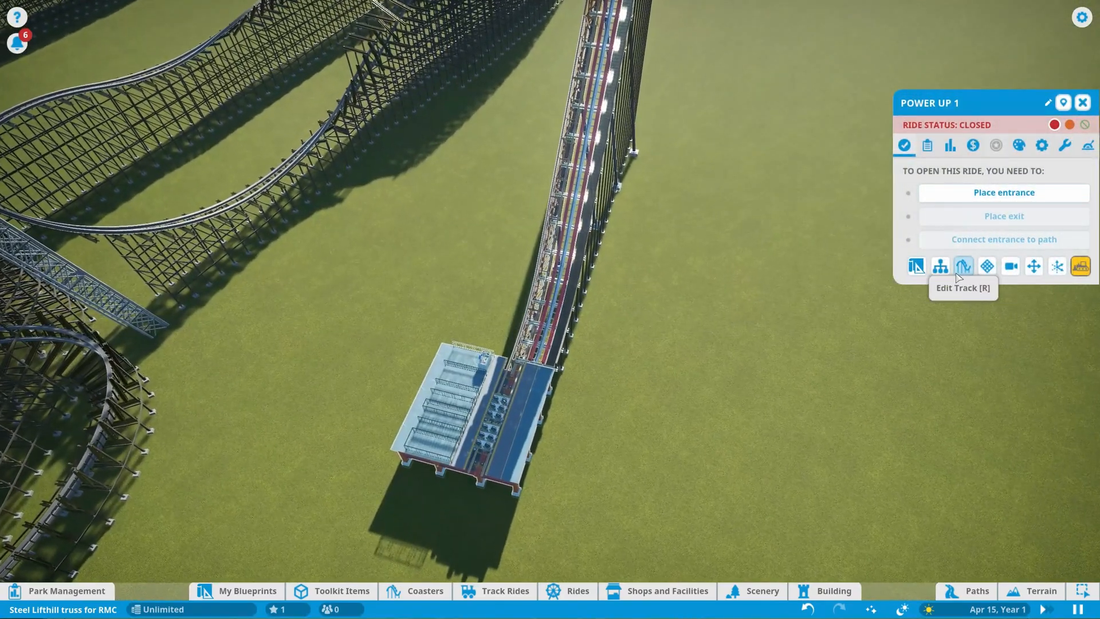
Step: Extend the hybrid coaster with standard pieces dropping past its lattice tower
left_click(964, 266)
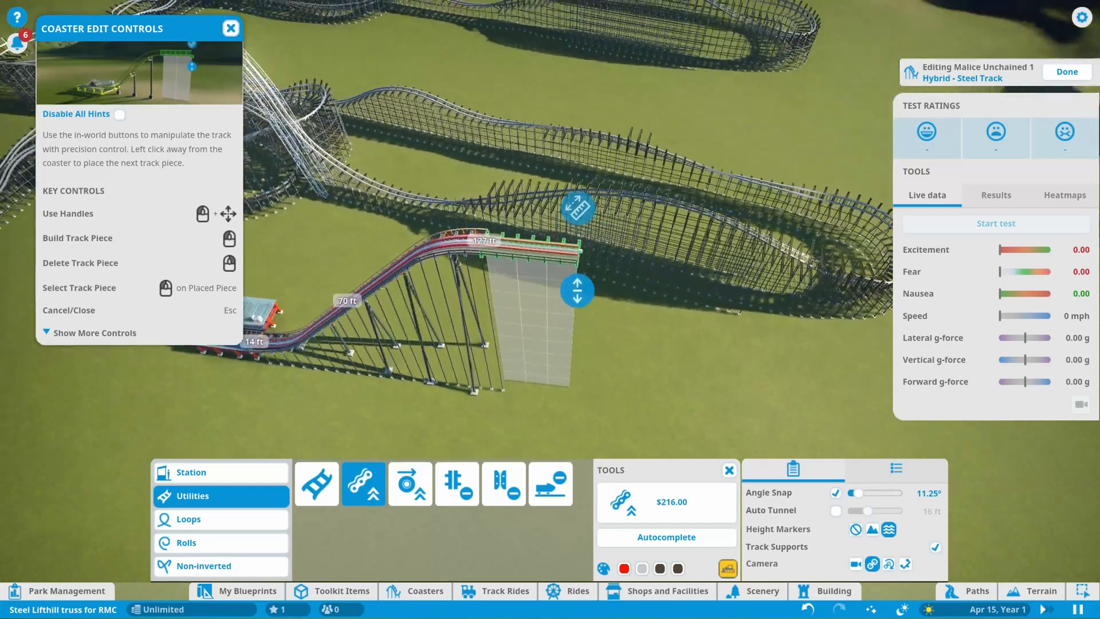
left_click(317, 483)
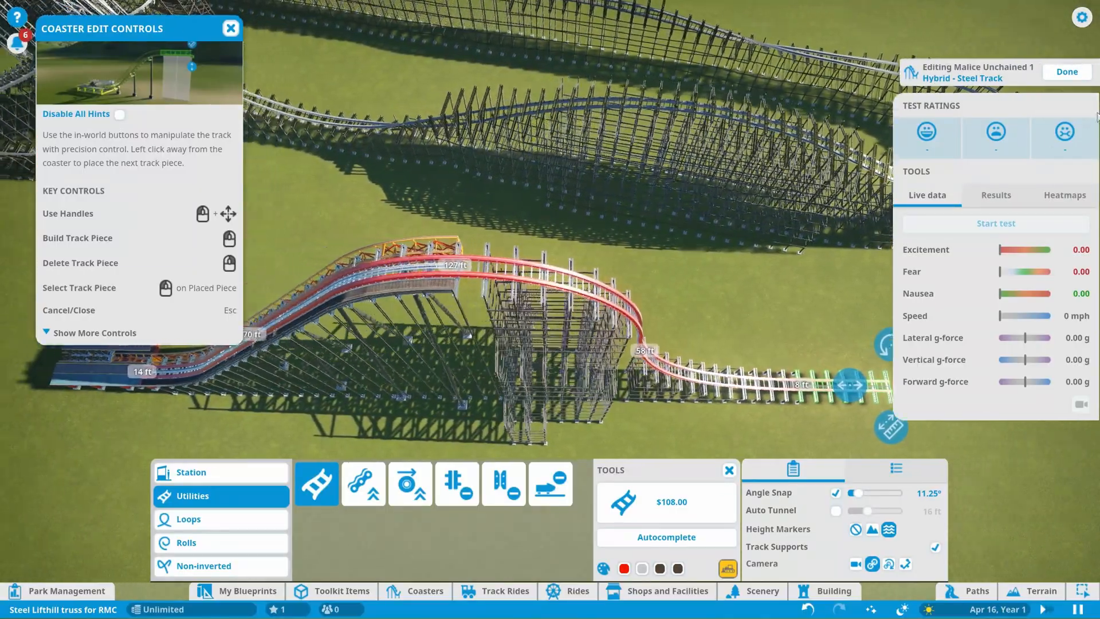
left_click(1067, 71)
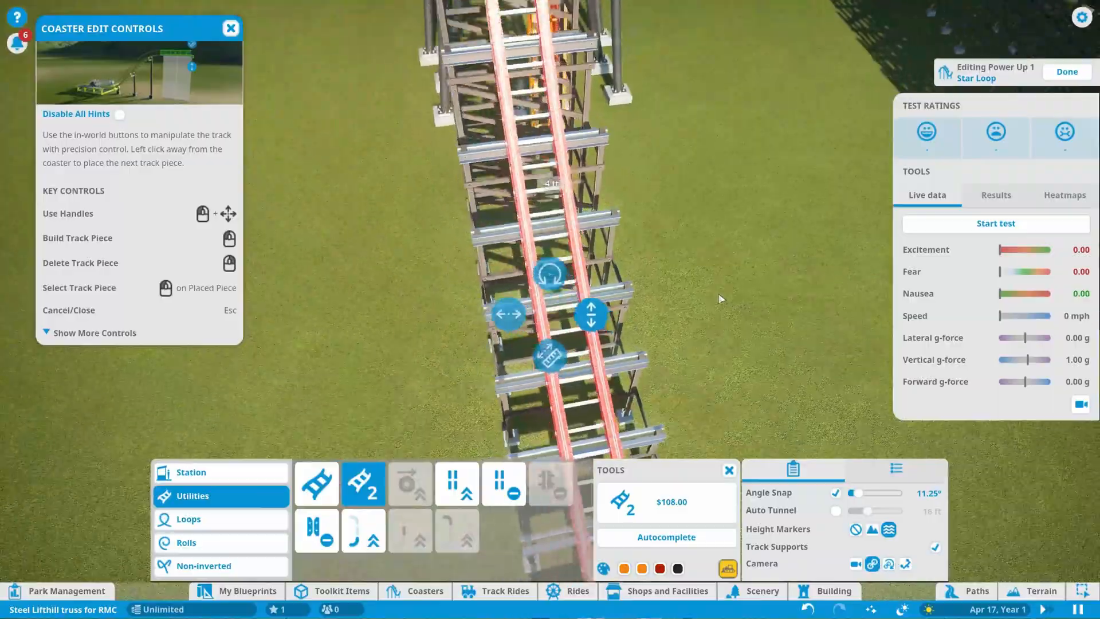
Step: Re-angle Power Up 1's track into a longer sloped climb and open the Coasters catalogue
left_click(1074, 73)
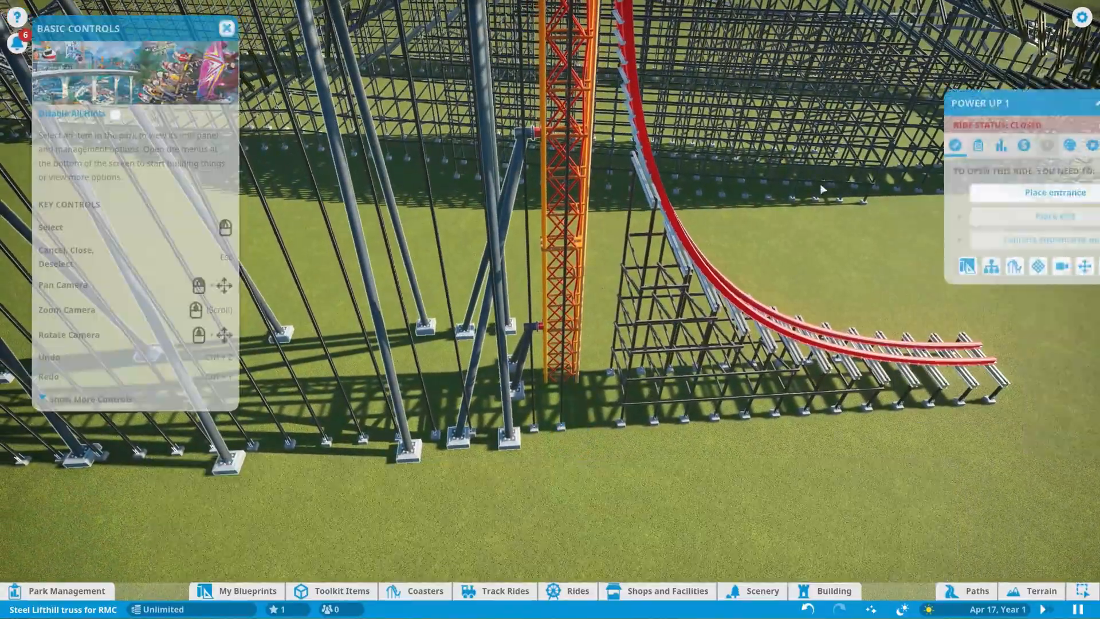
left_click(226, 27)
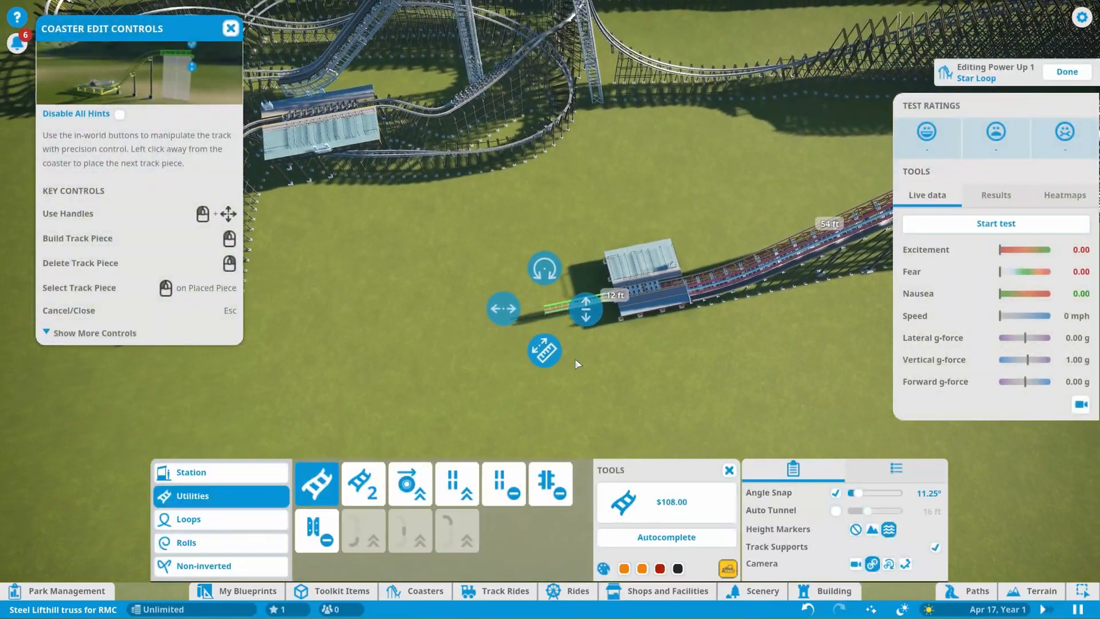
left_click(364, 484)
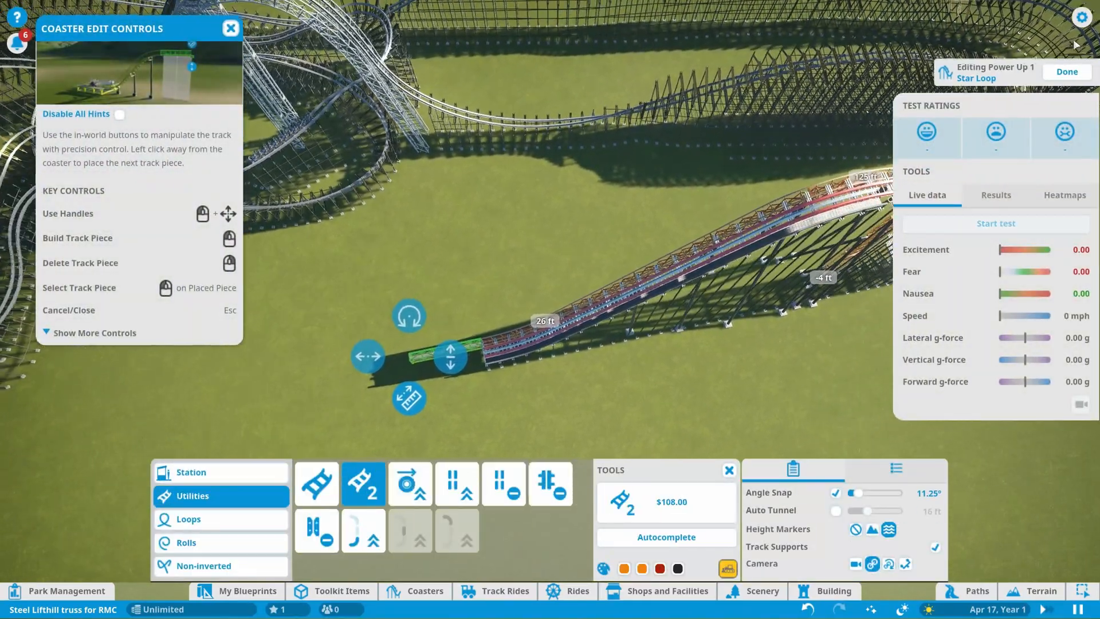
left_click(1068, 72)
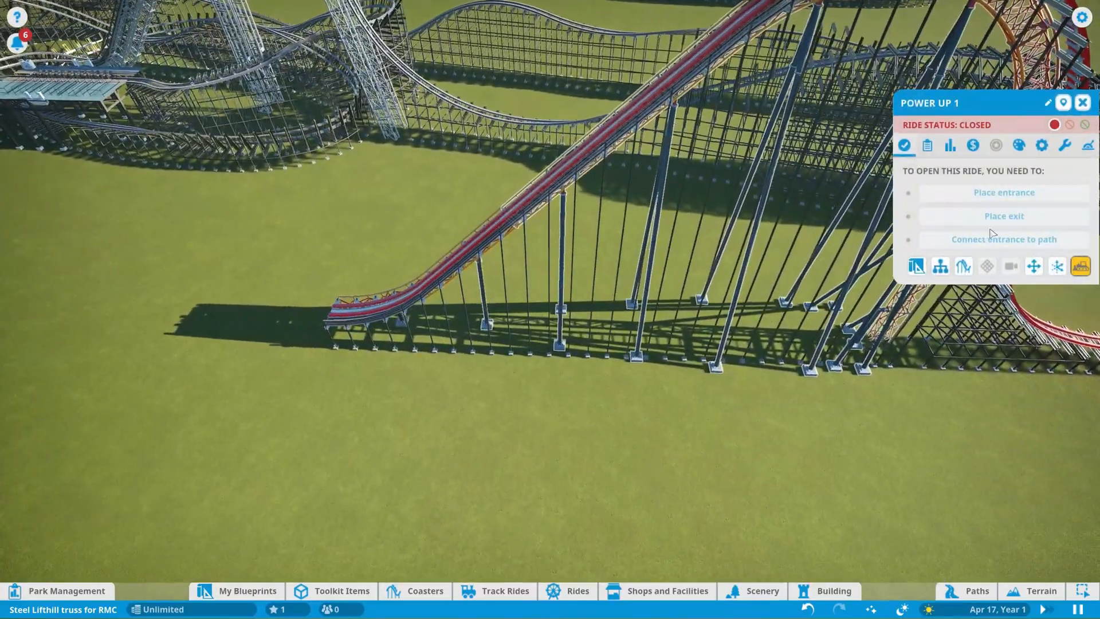
left_click(424, 607)
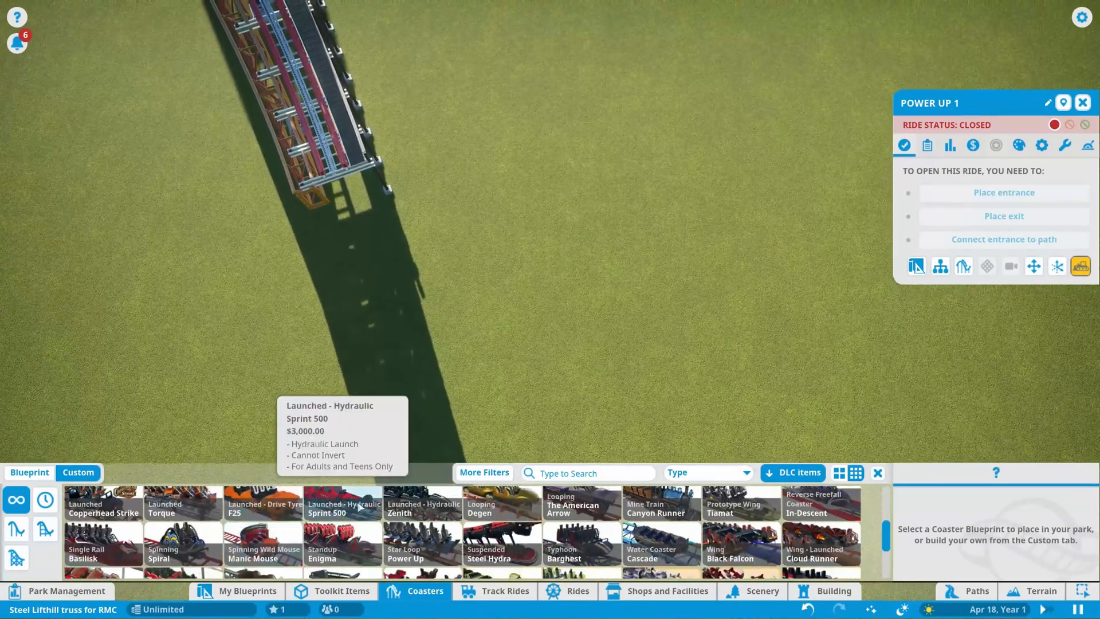
Step: Place Power Up 2's station and build curved Utilities climb pieces beside the tower
scroll("down", 3)
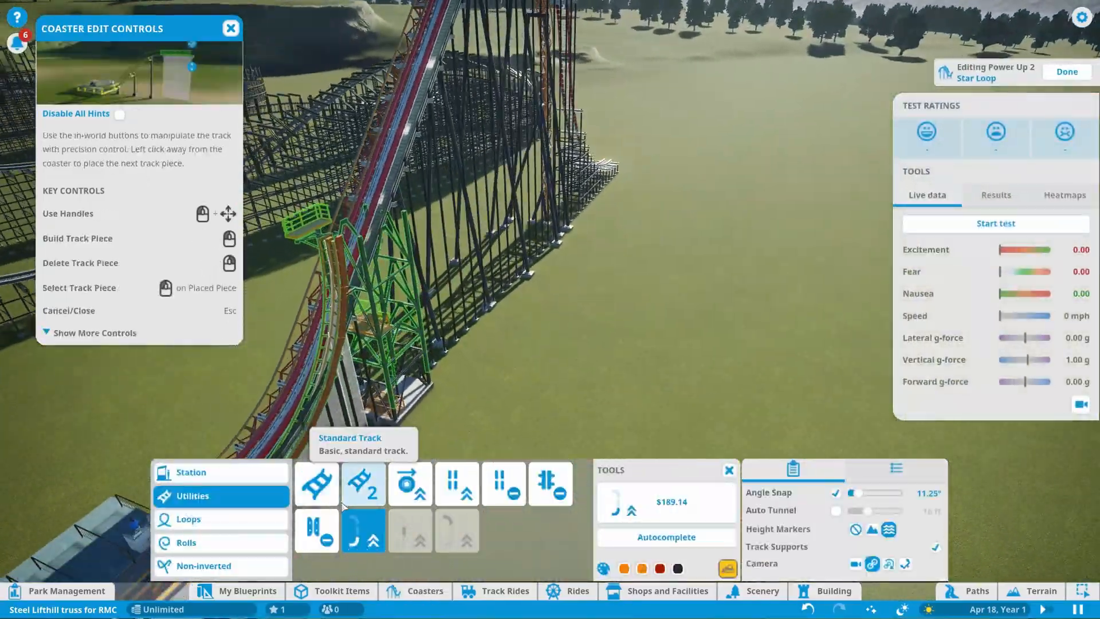
left_click(364, 484)
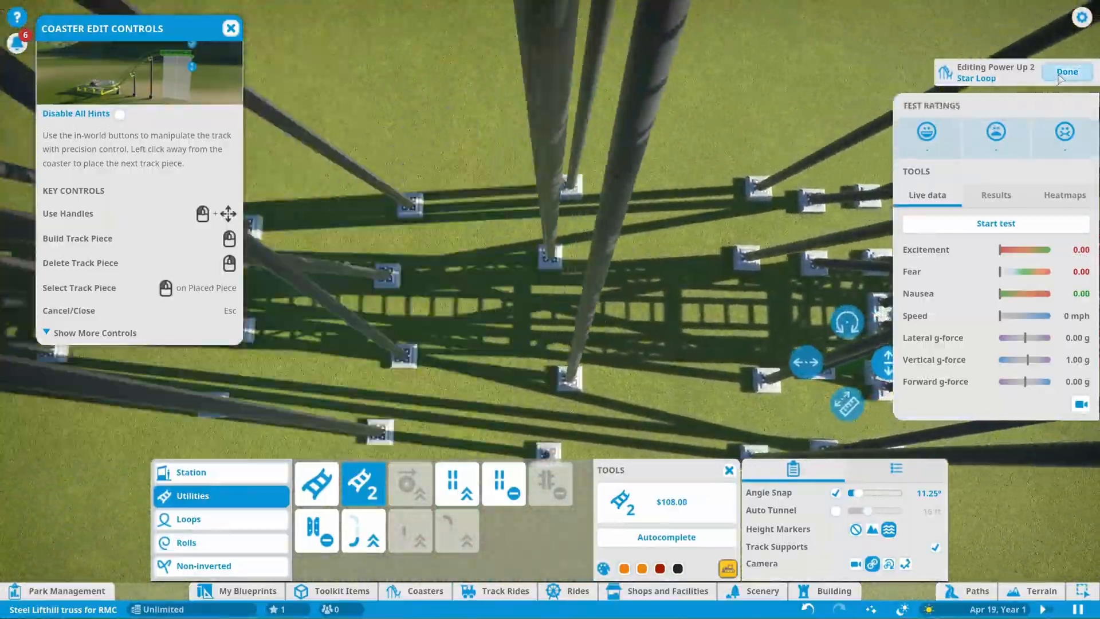
left_click(1067, 71)
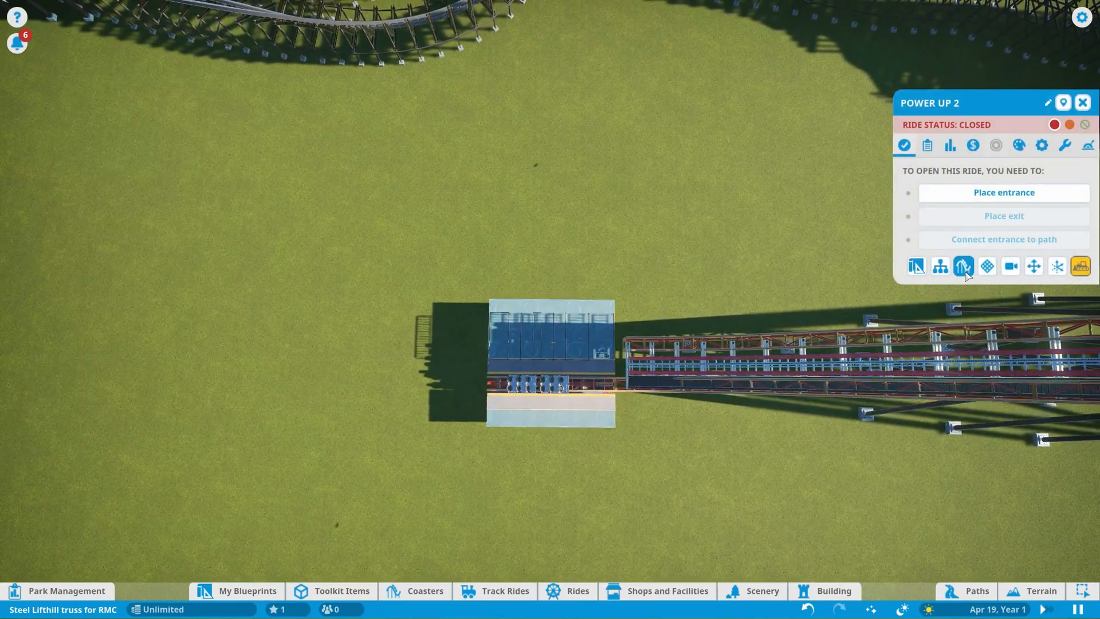
Step: Reposition Power Up 2 with Advanced Move, then smooth its track into an arched hill
left_click(964, 266)
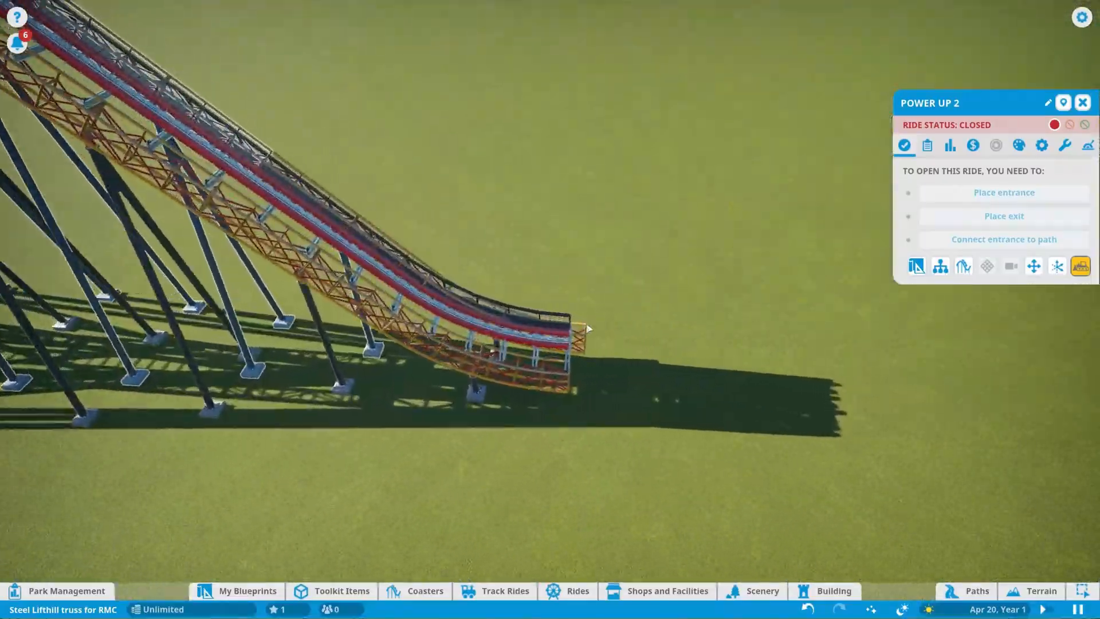
left_click(1034, 266)
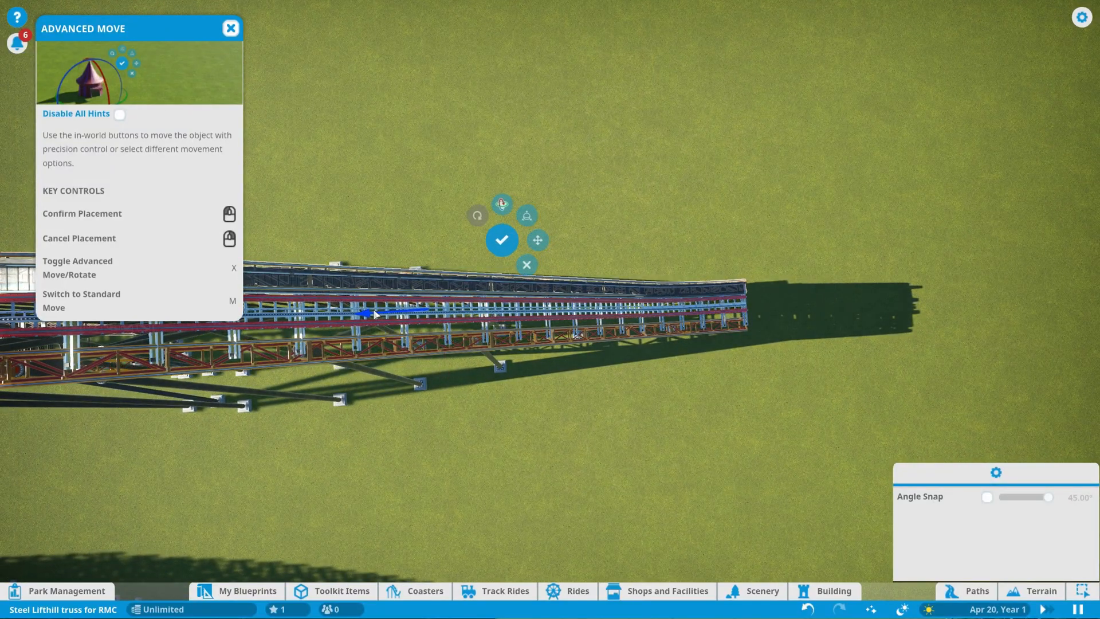
left_click(502, 239)
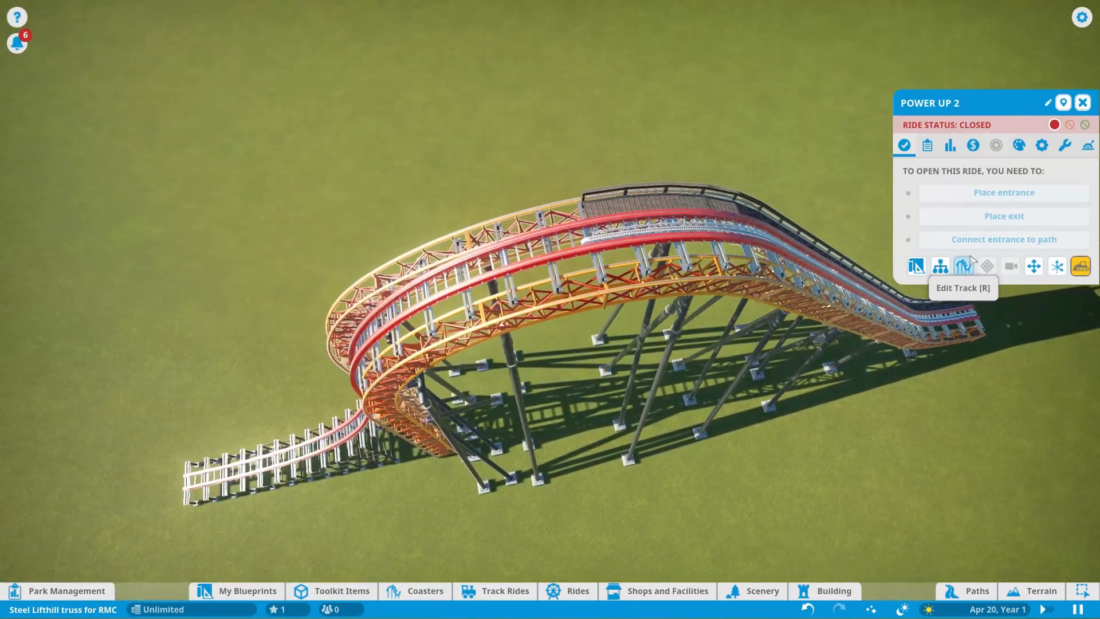
left_click(965, 266)
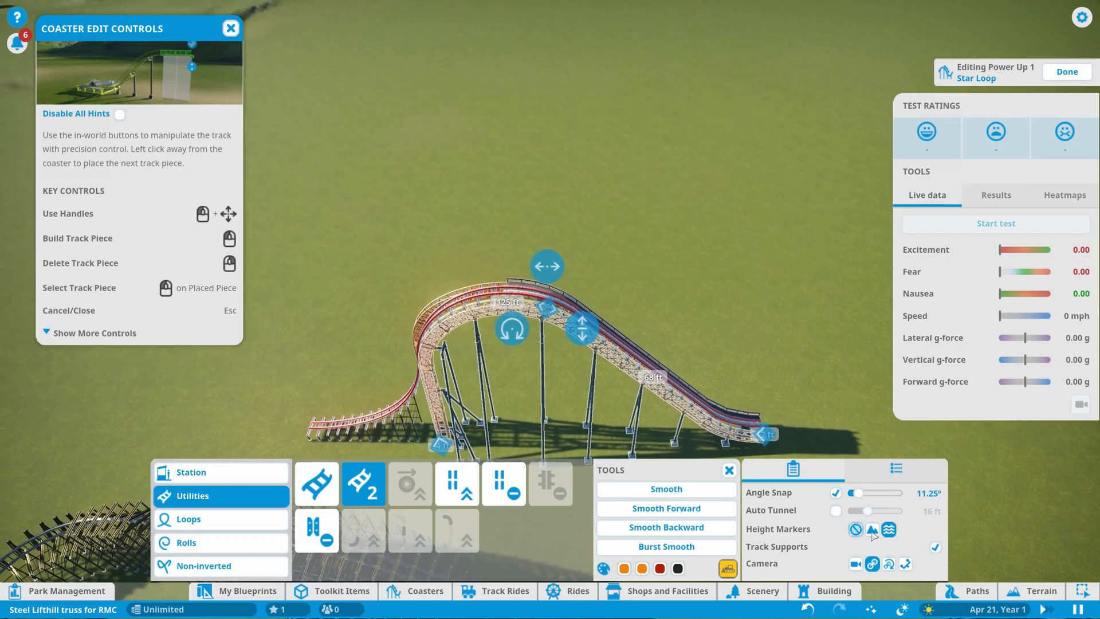
left_click(1067, 71)
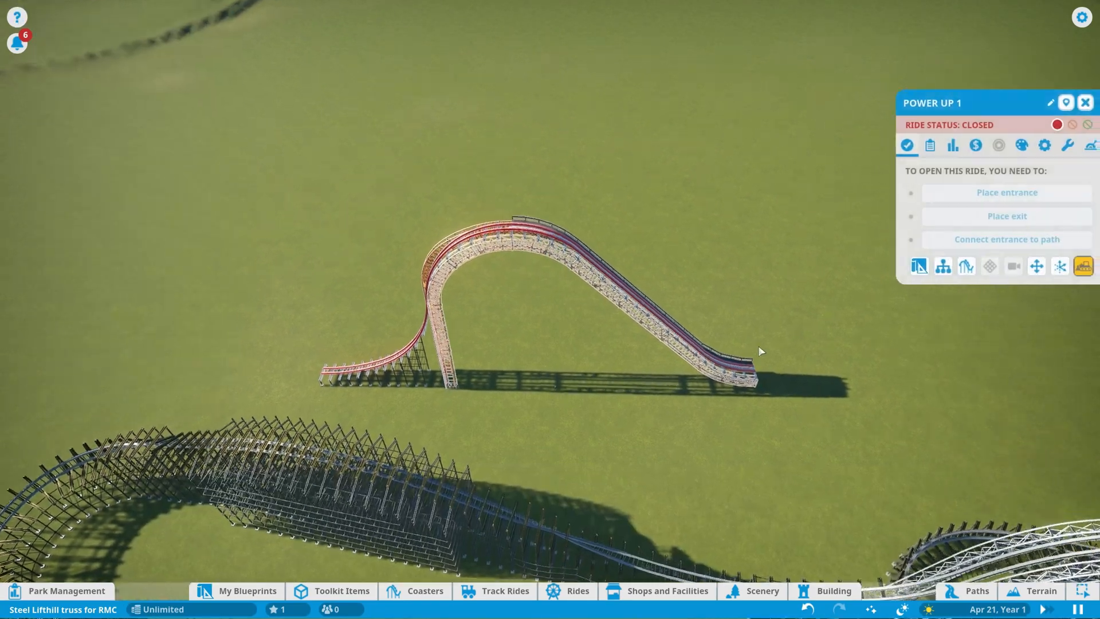
Step: Open Power Up 2's ride window beside the orange truss towers
left_click(421, 591)
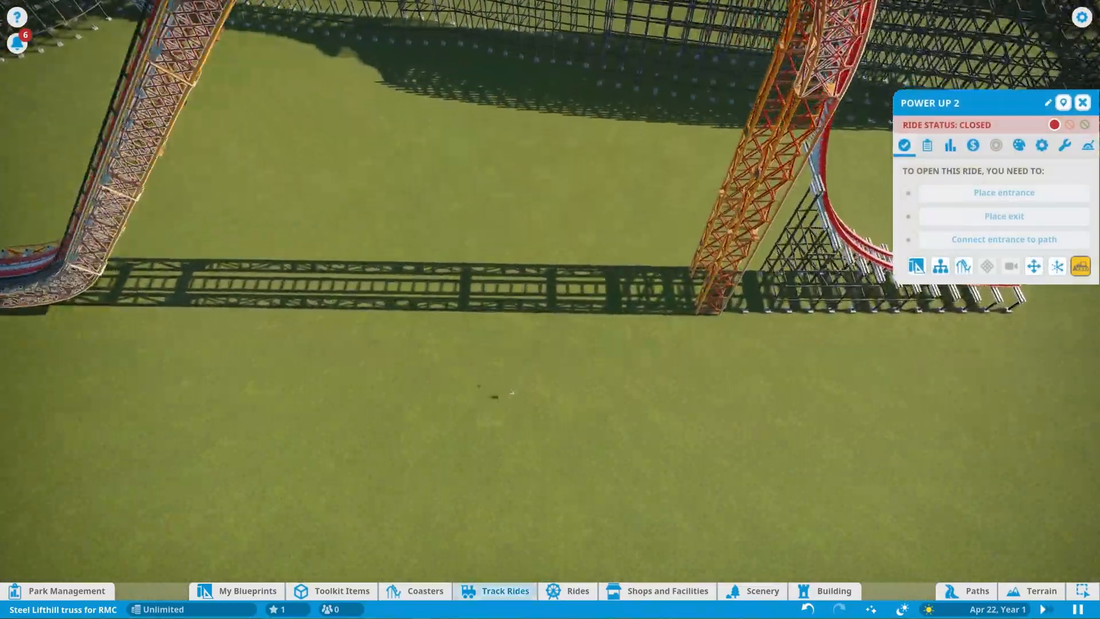
Step: Place a rotated Power Up 4 Star Loop station and build a tall red truss arch
left_click(425, 591)
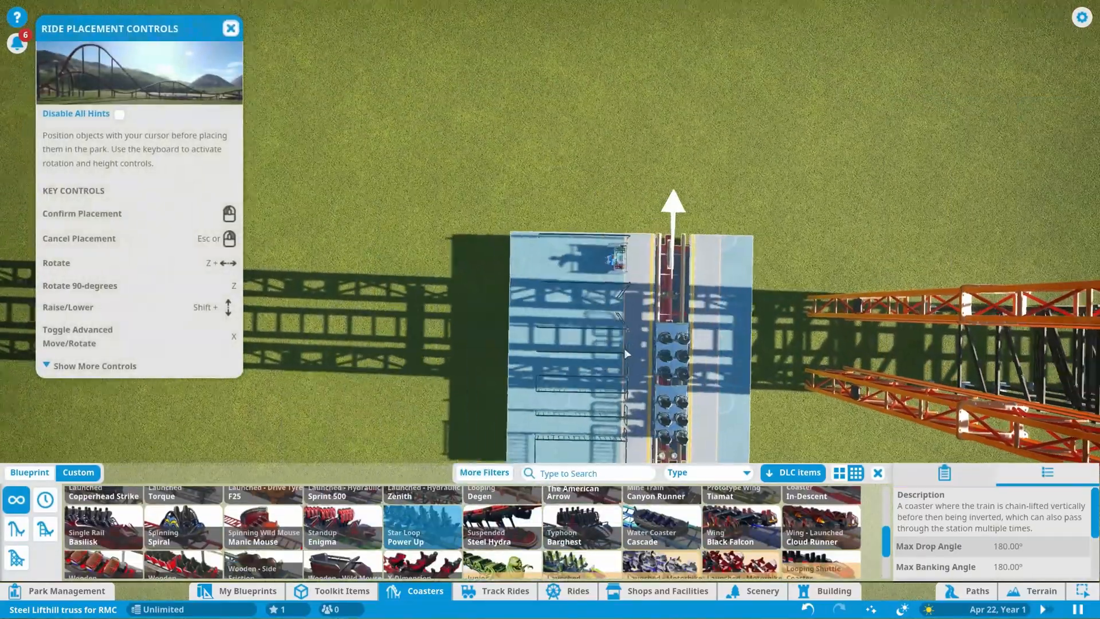
key("x")
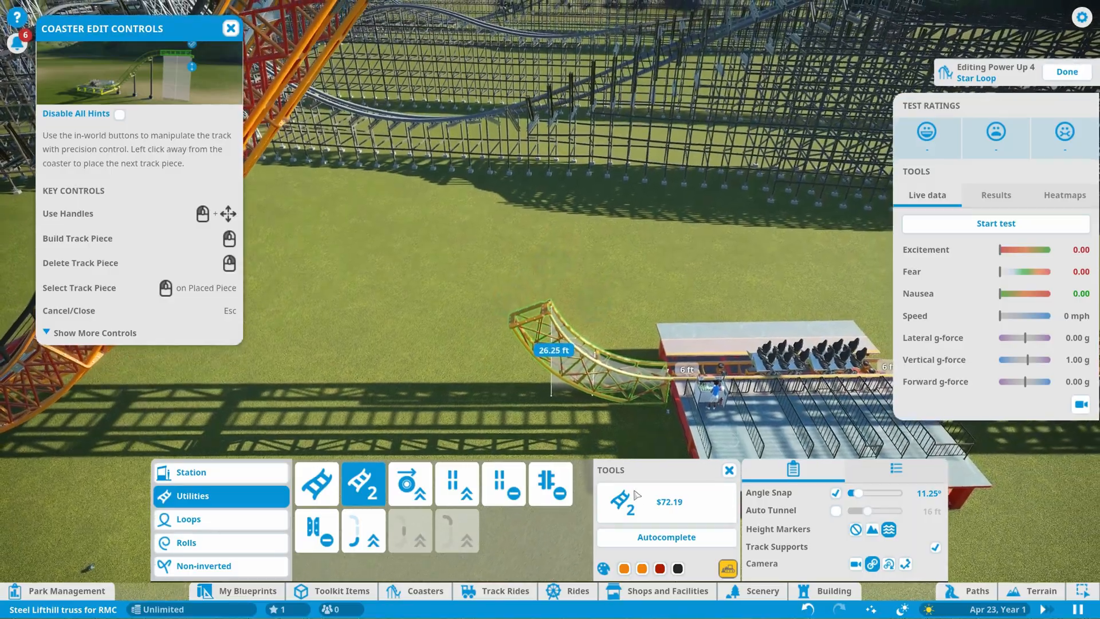
left_click(556, 363)
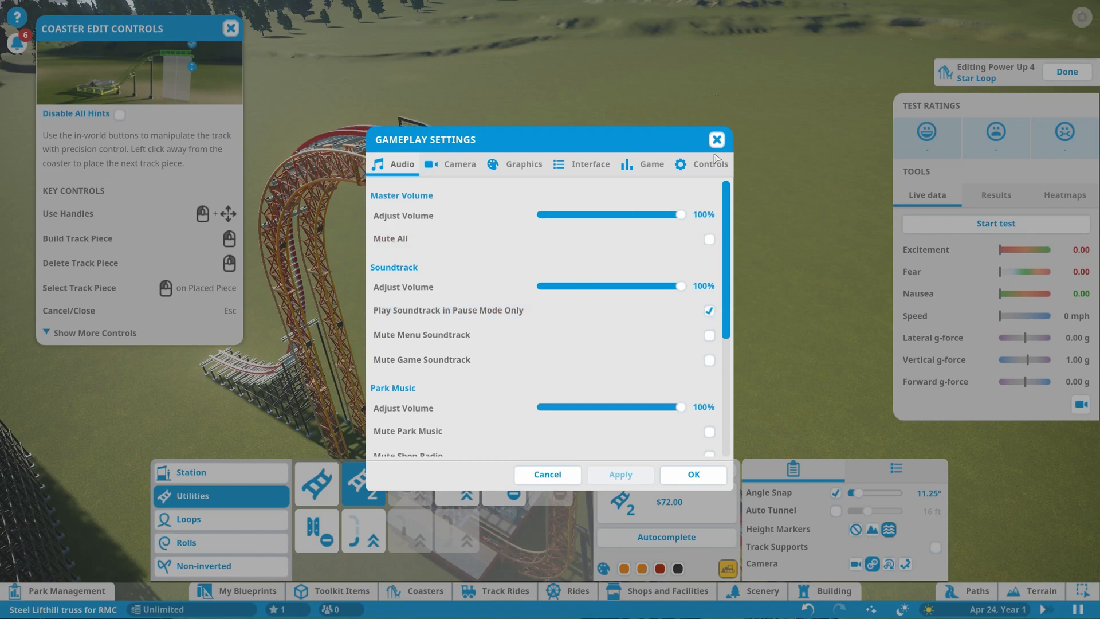
Step: Check that coaster collision and track limits are disabled in Game settings, then apply
left_click(652, 164)
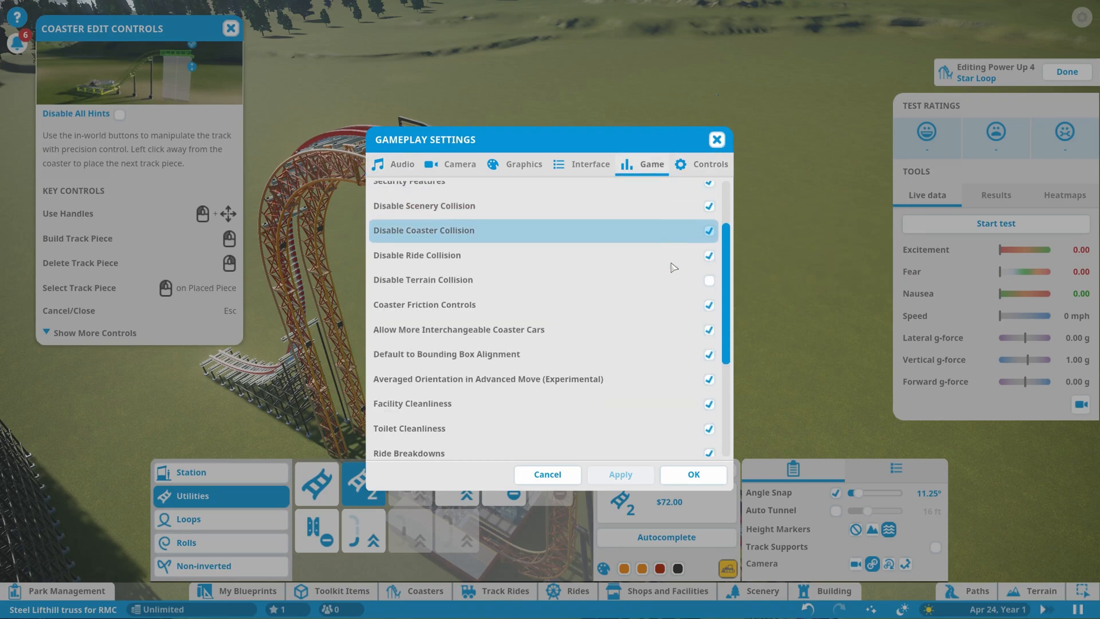
scroll("down", 3)
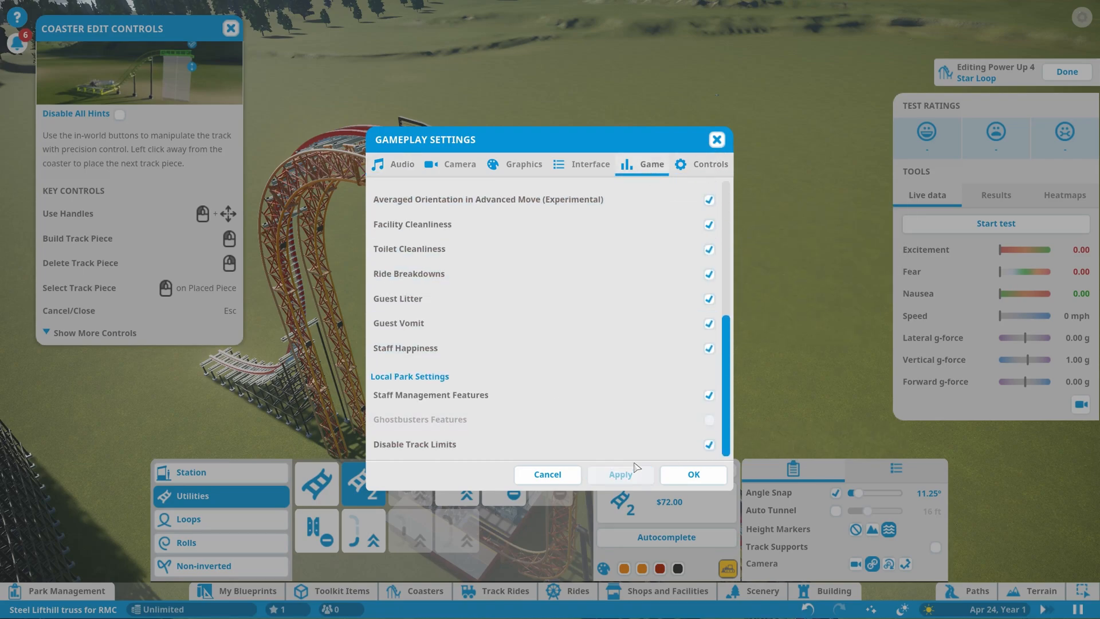
left_click(694, 474)
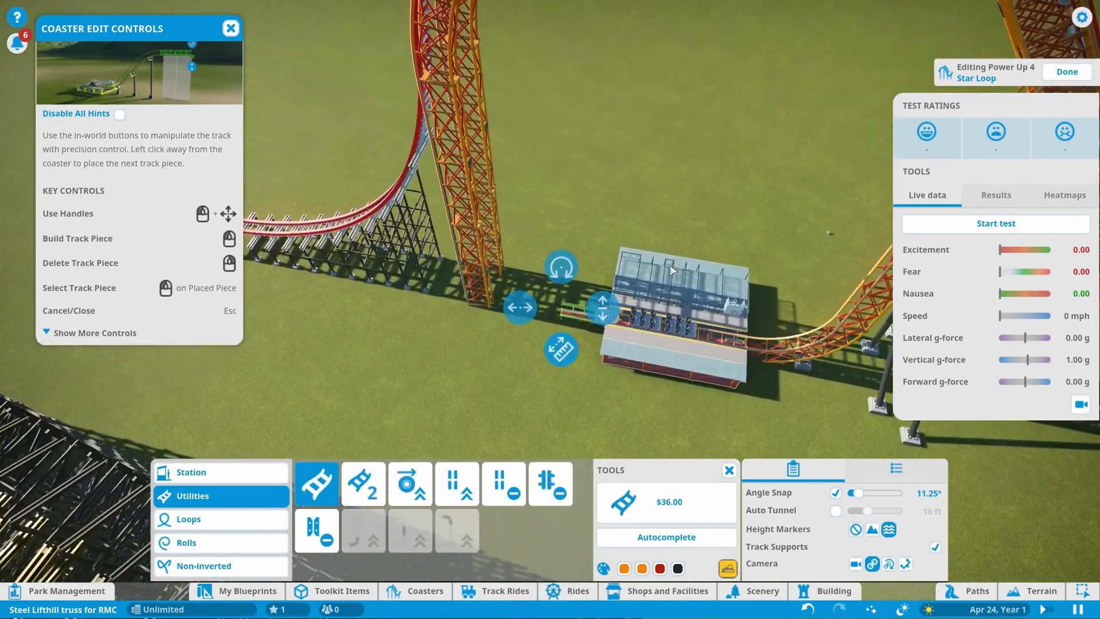
Step: Shape Power Up 4's Star Loop piece into an upright truss column and finish editing
left_click(363, 483)
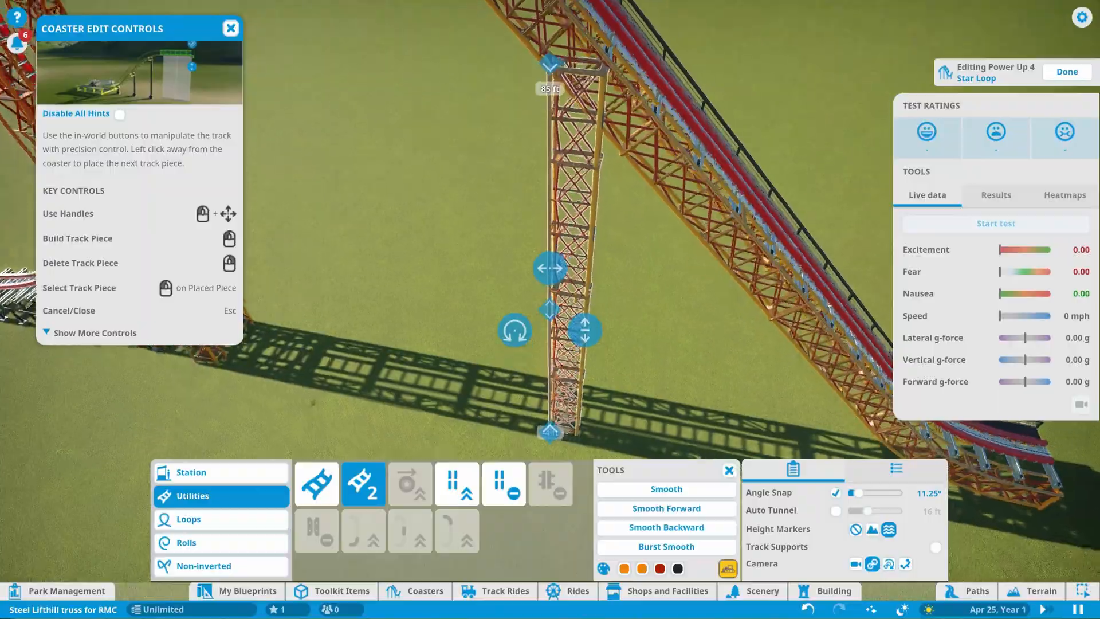
left_click(1067, 72)
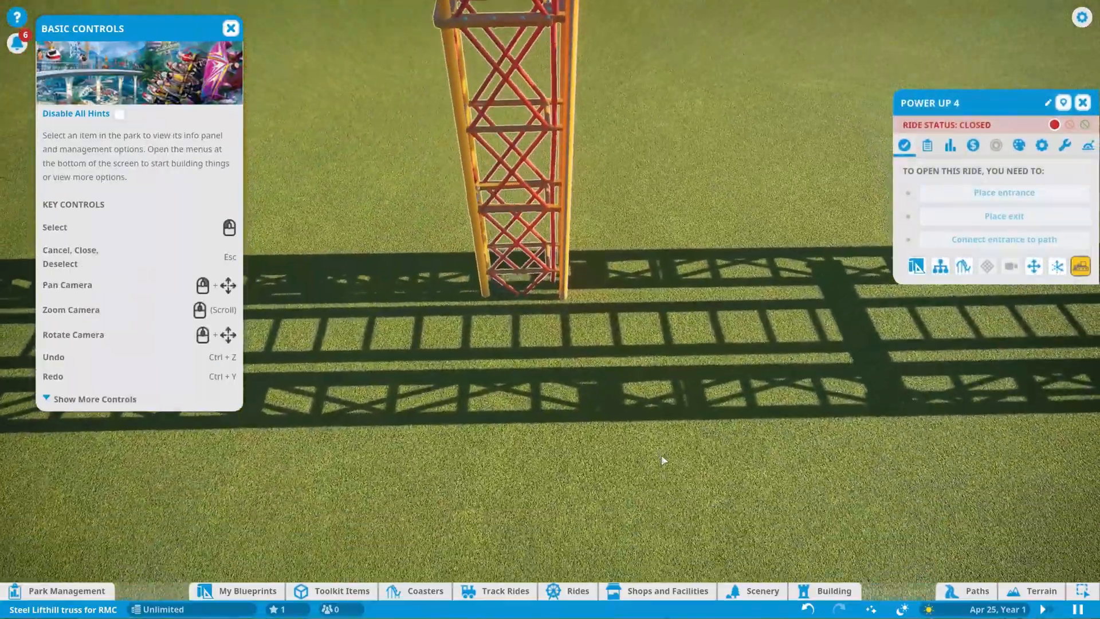
Step: Build Power Up 5's vertical column and move it beneath the arches with Advanced Move
left_click(425, 607)
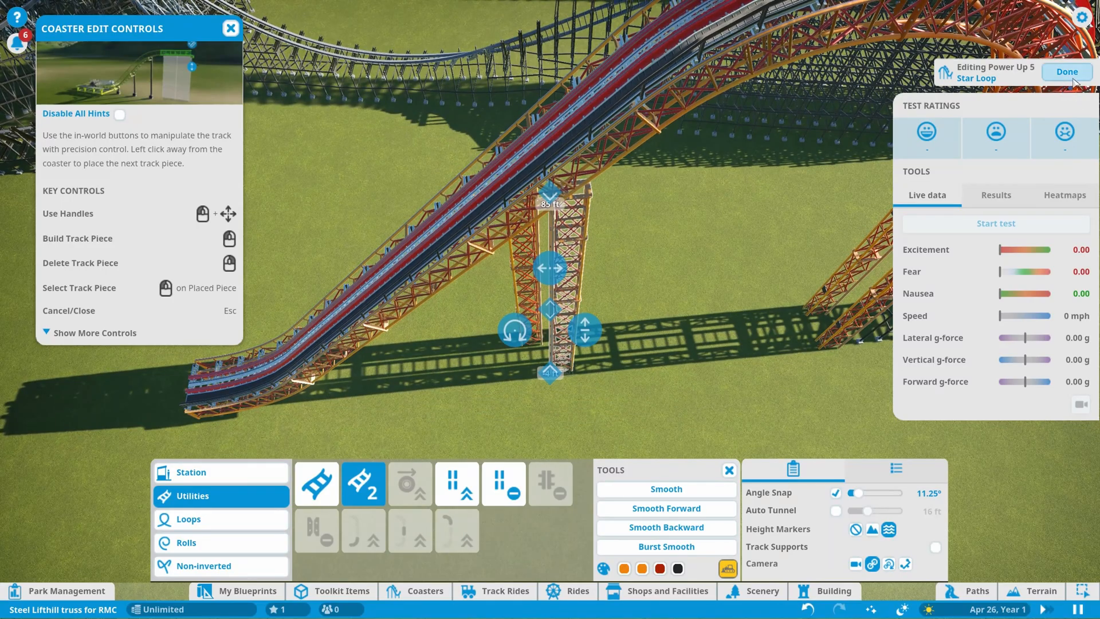
left_click(1067, 72)
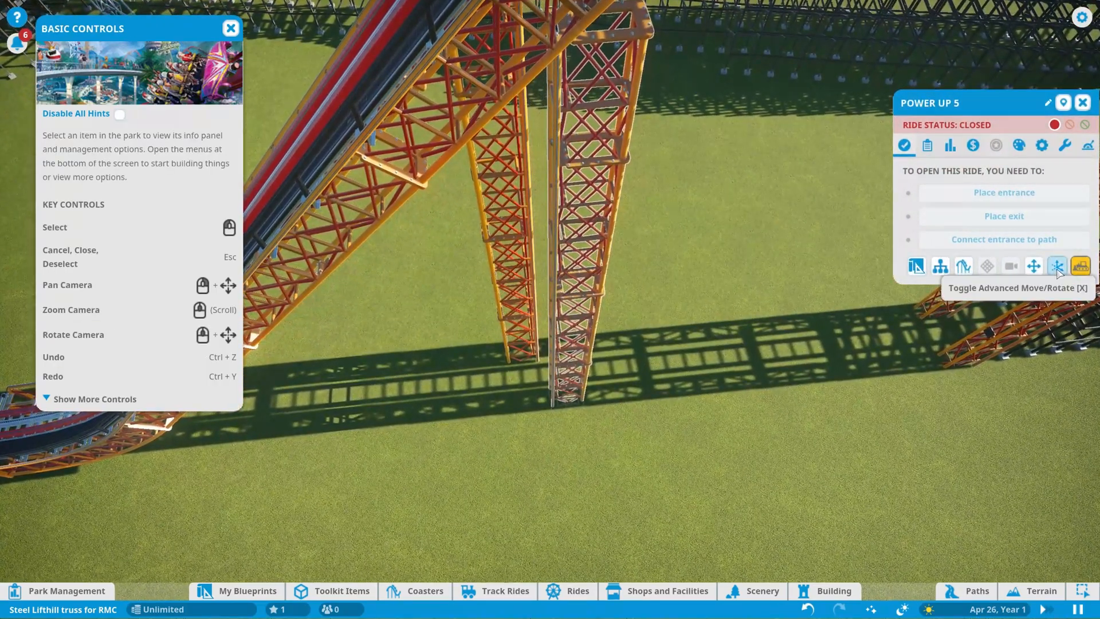
left_click(1057, 265)
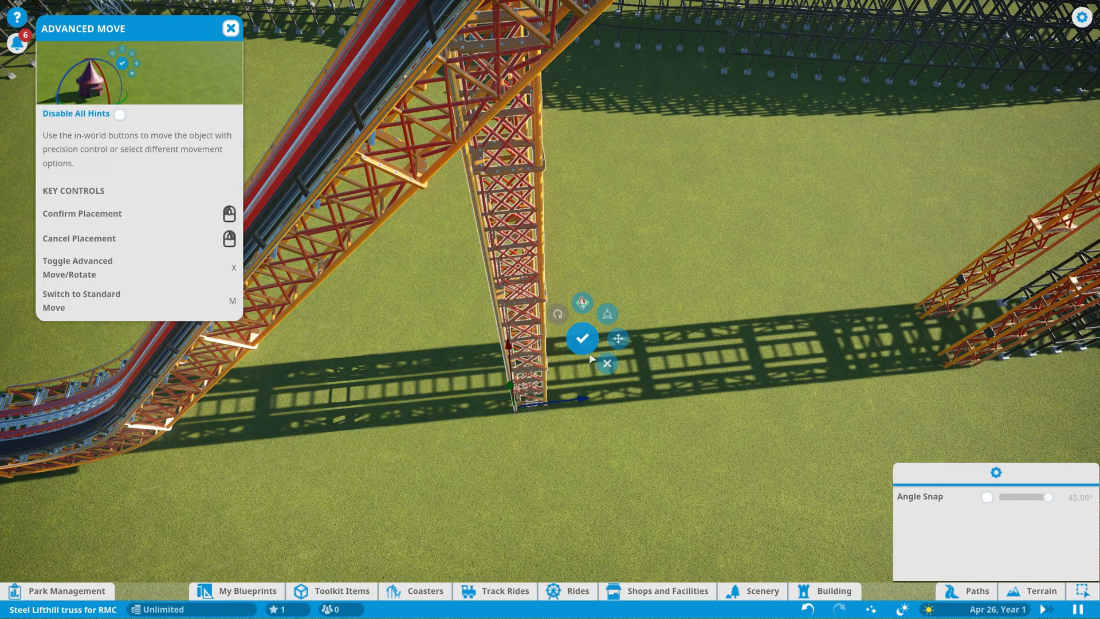
left_click(582, 338)
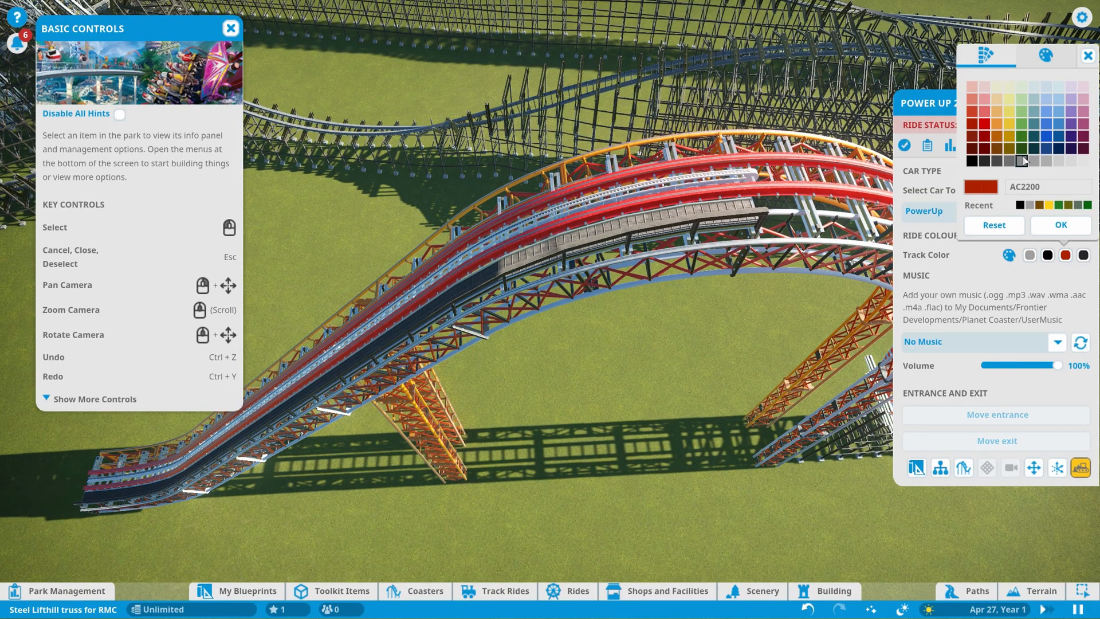
Step: Recolour the Power Up 2 truss gray, then turn Power Up 1's orange and red parts gray
left_click(1044, 161)
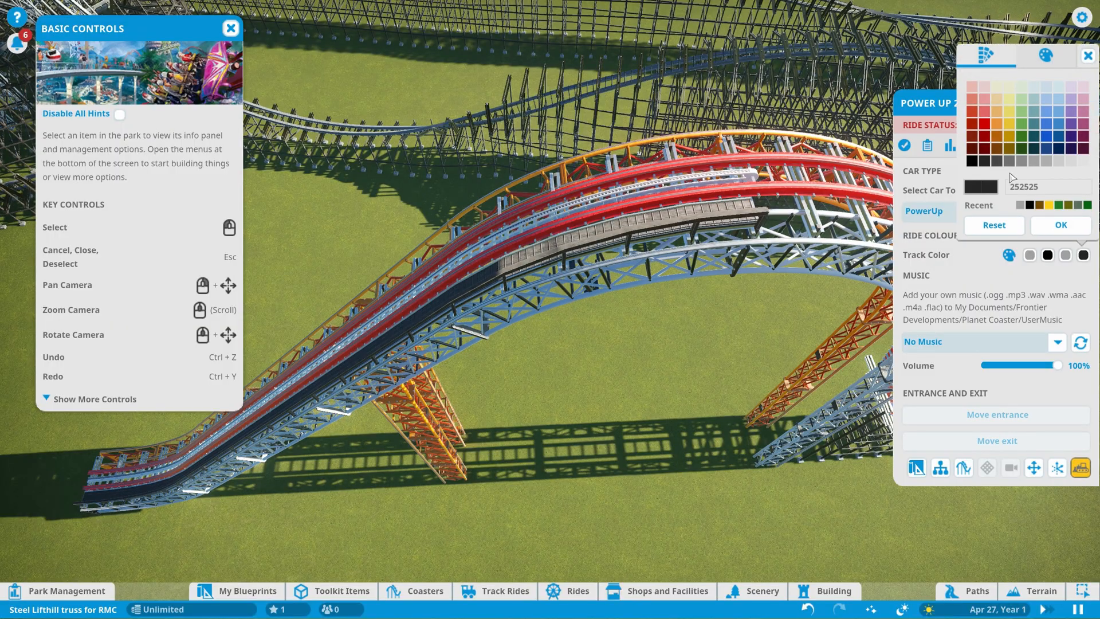
left_click(1088, 54)
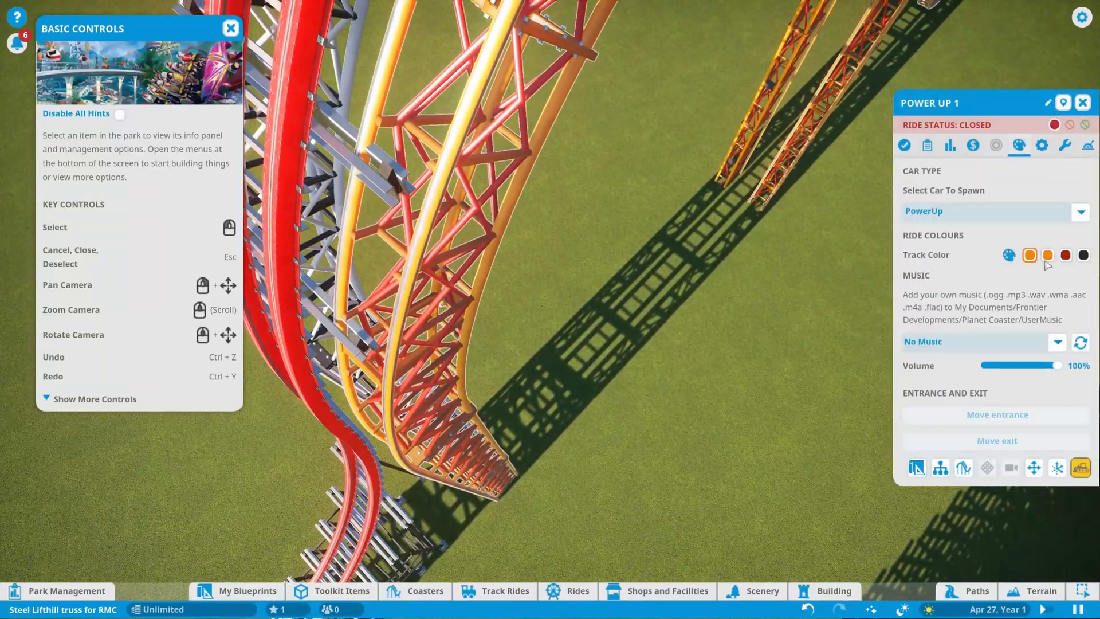
left_click(1030, 255)
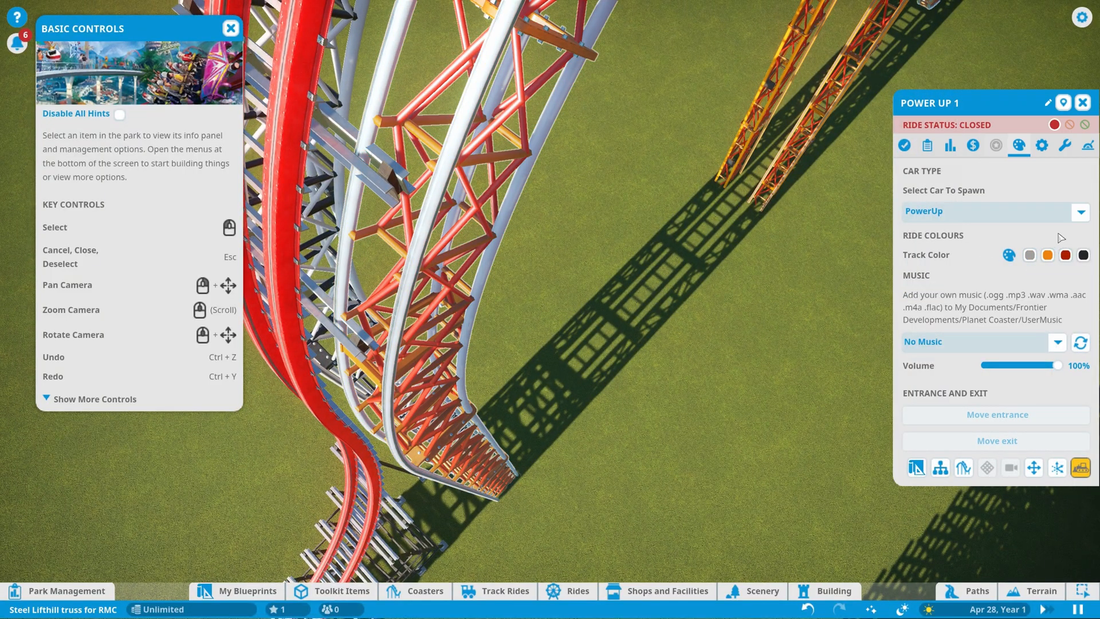
left_click(1065, 255)
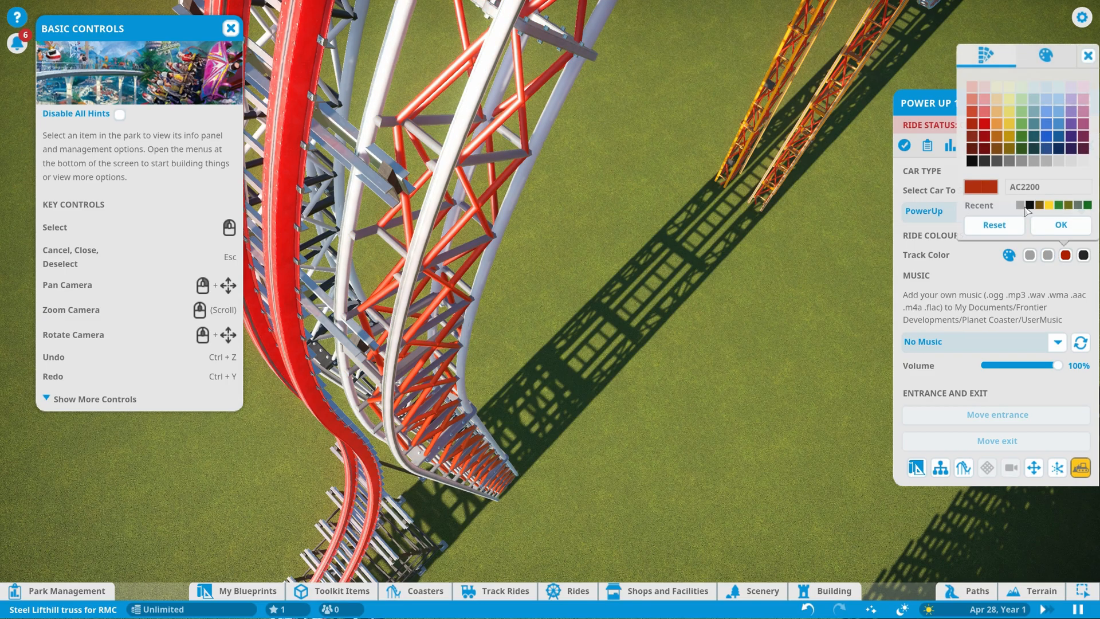
left_click(1018, 161)
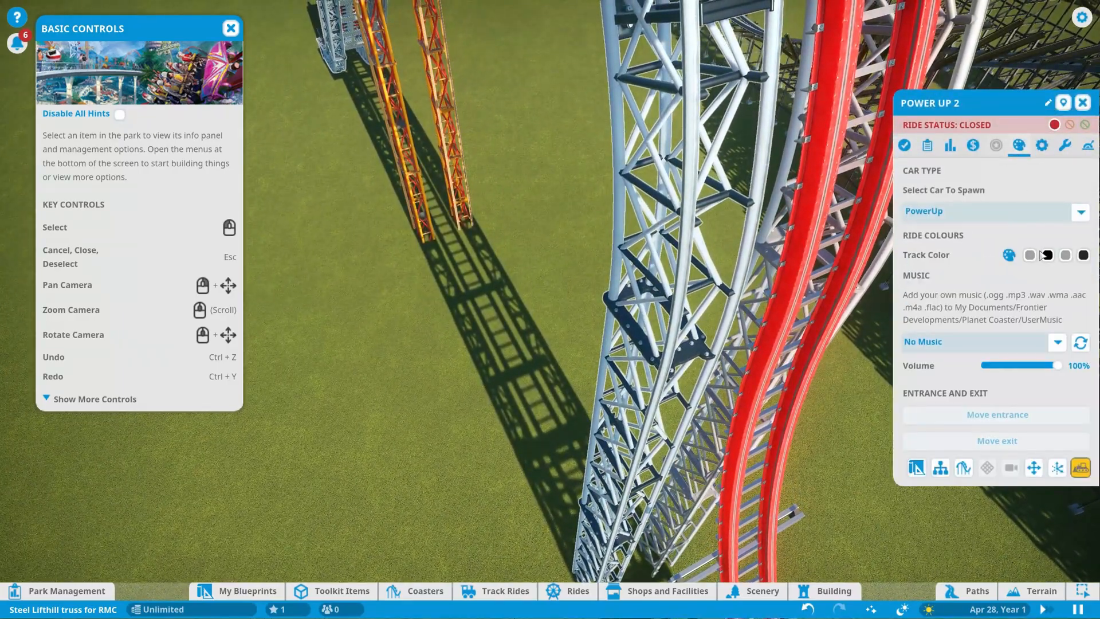
Step: Set Power Up 2's last orange swatch and Power Up 5's orange part to gray 898989
left_click(1047, 255)
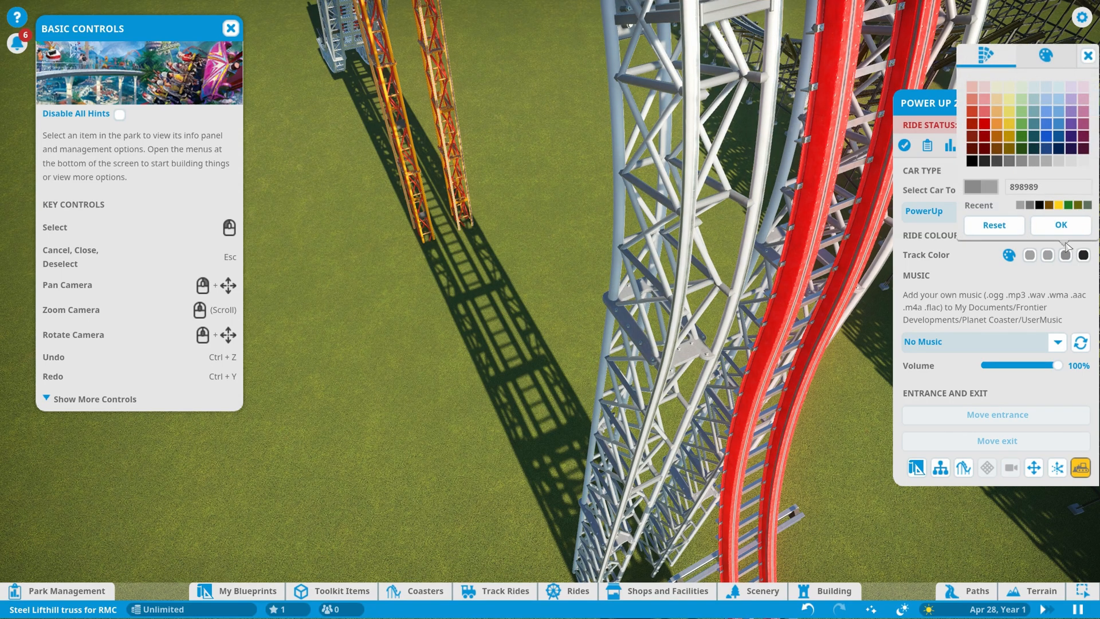
left_click(1032, 161)
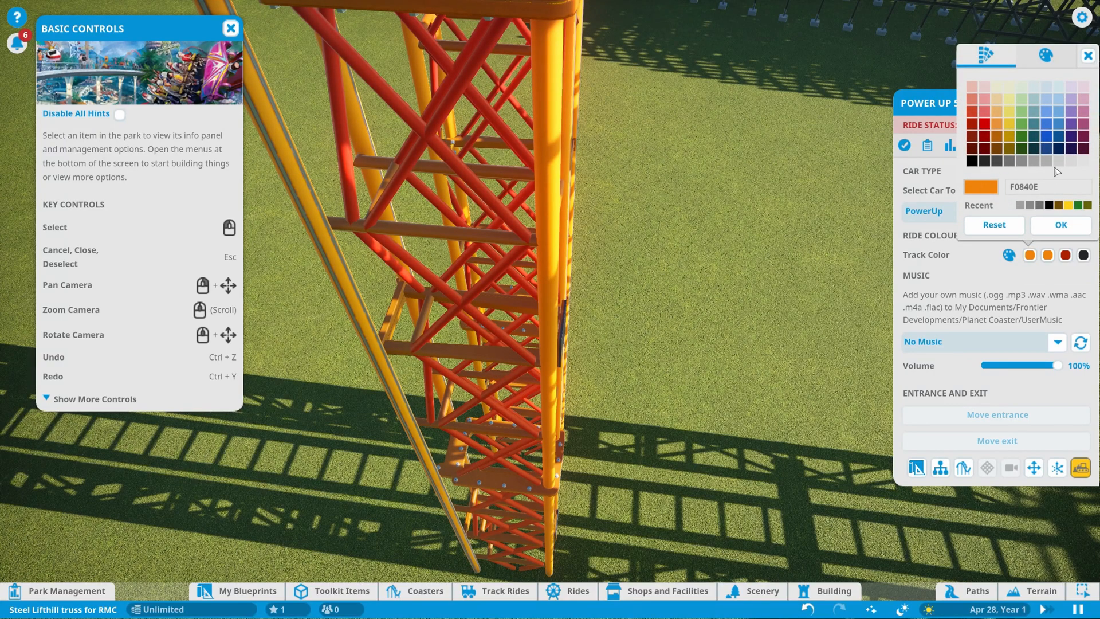
left_click(1061, 224)
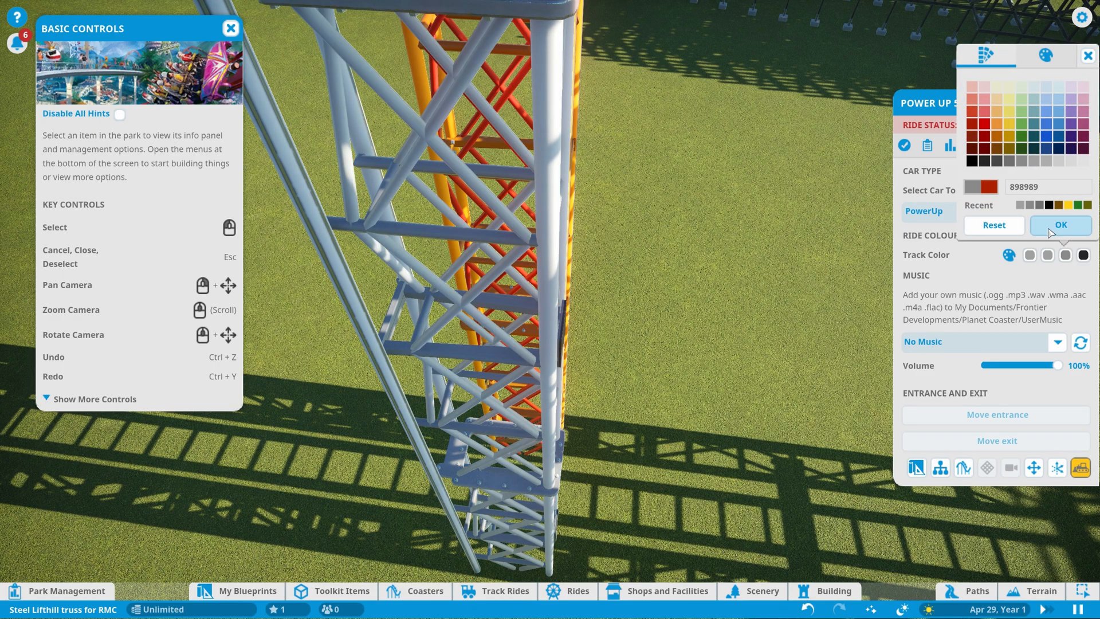
left_click(1033, 160)
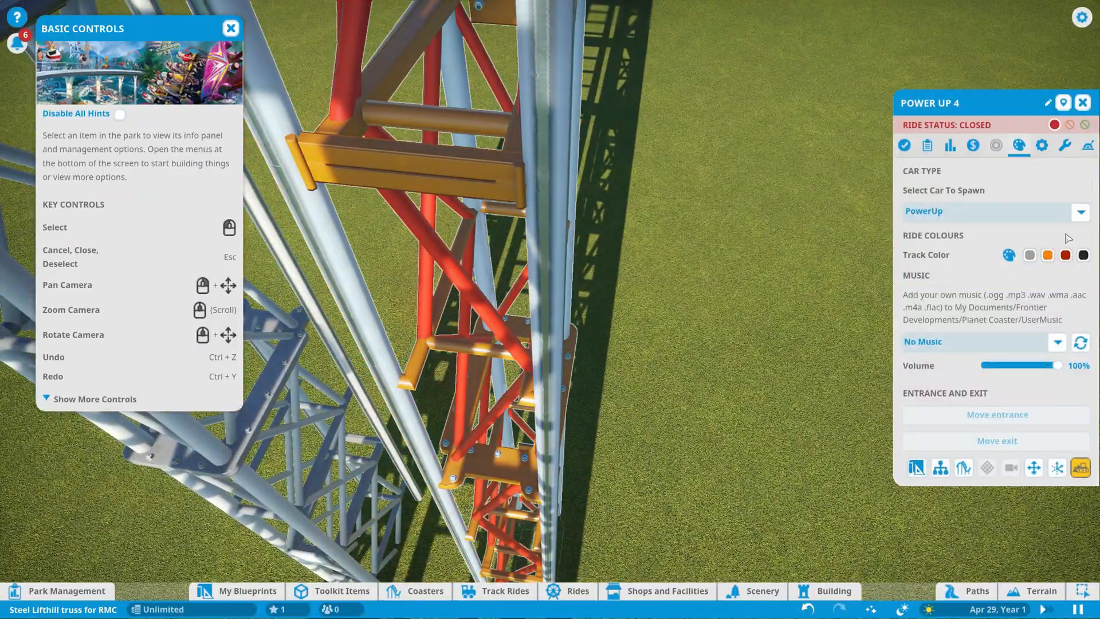
Step: Change Power Up 4's red column swatch to gray
left_click(1065, 255)
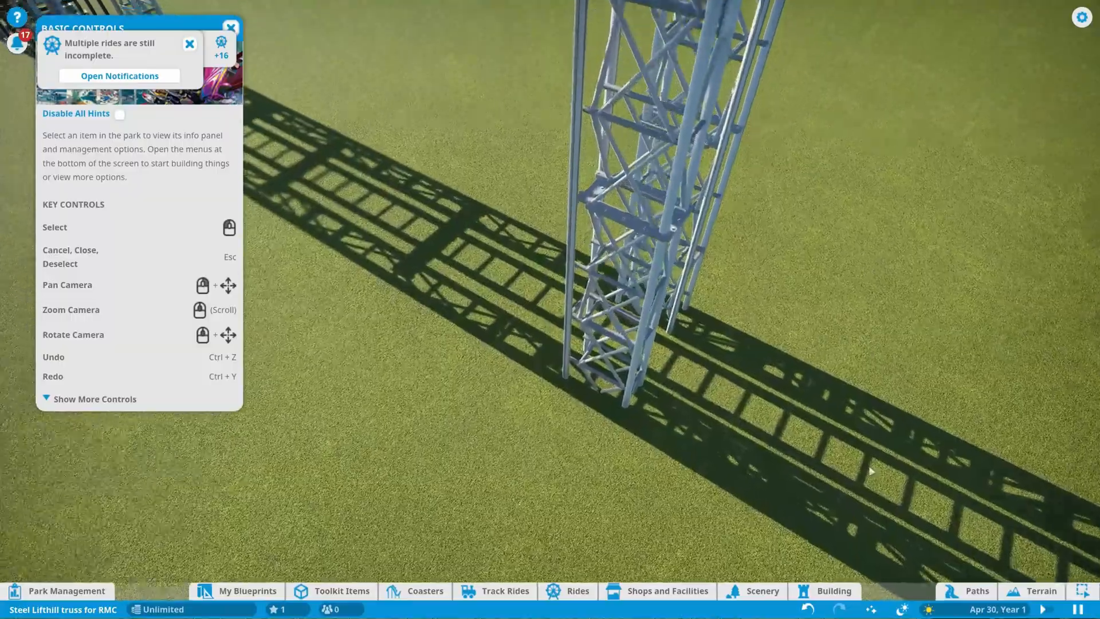
left_click(765, 607)
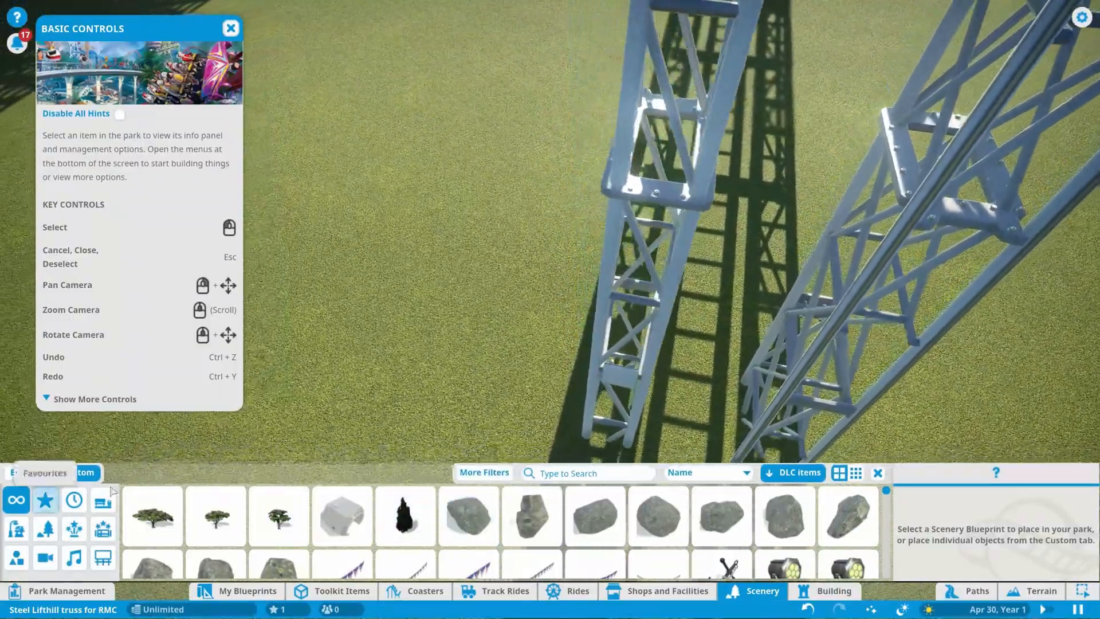
type("con")
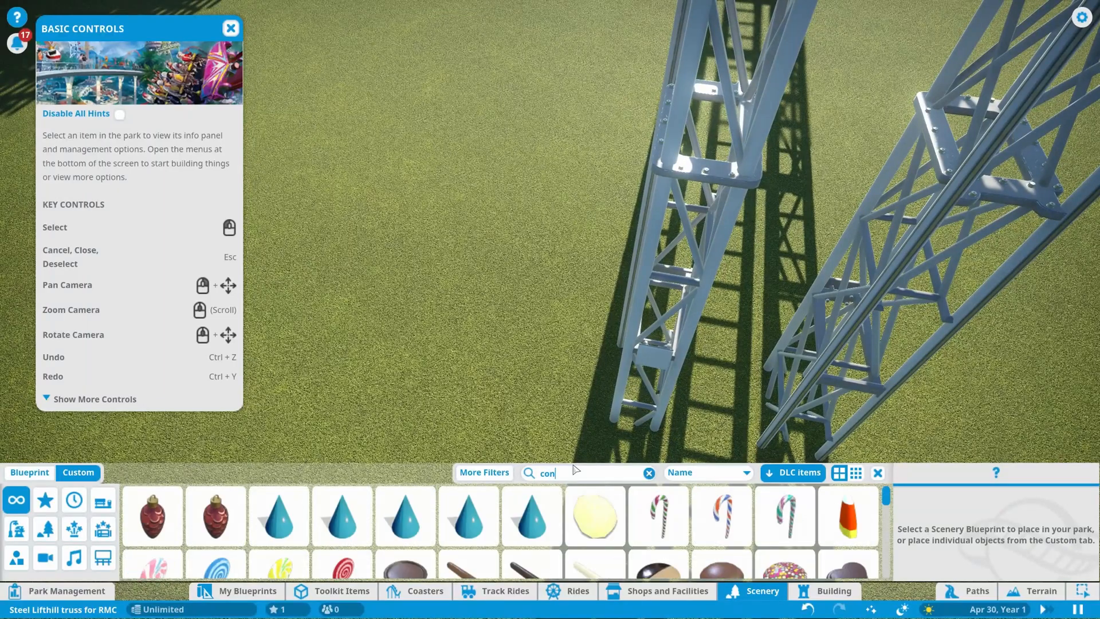
left_click(649, 473)
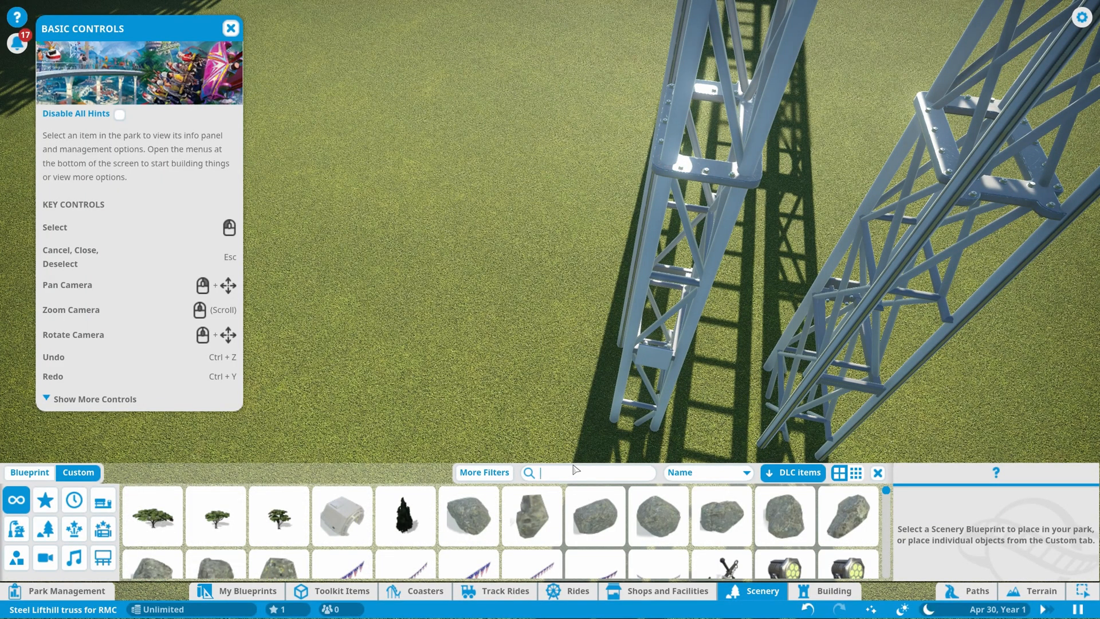
type("re")
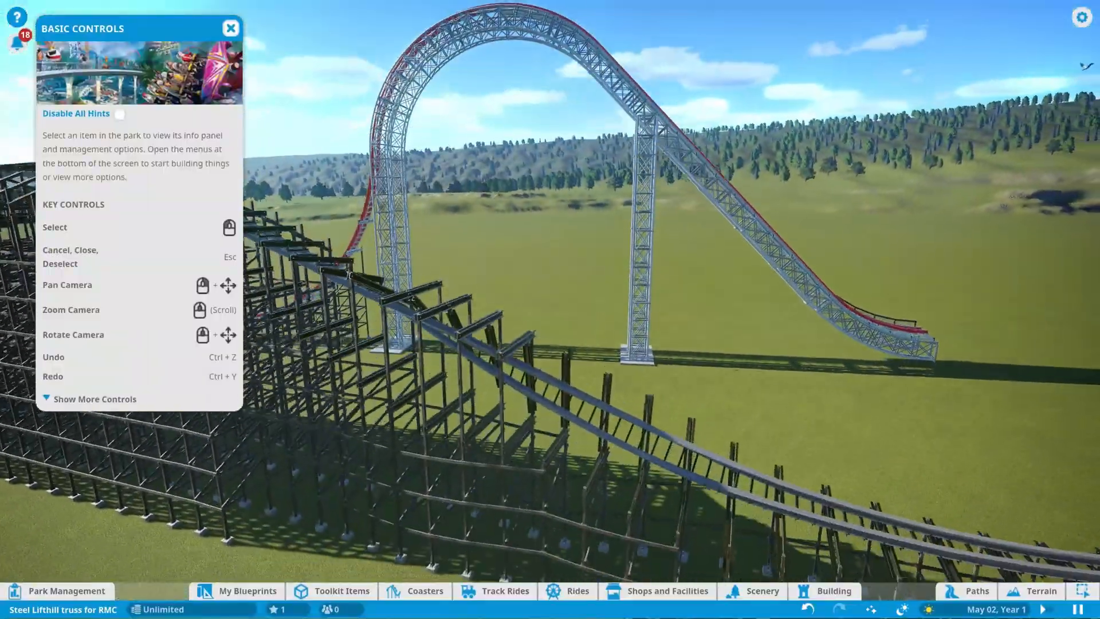
Step: Search scenery for 'concreyt', then switch to the Building catalogue of concrete pieces
scroll("down", 3)
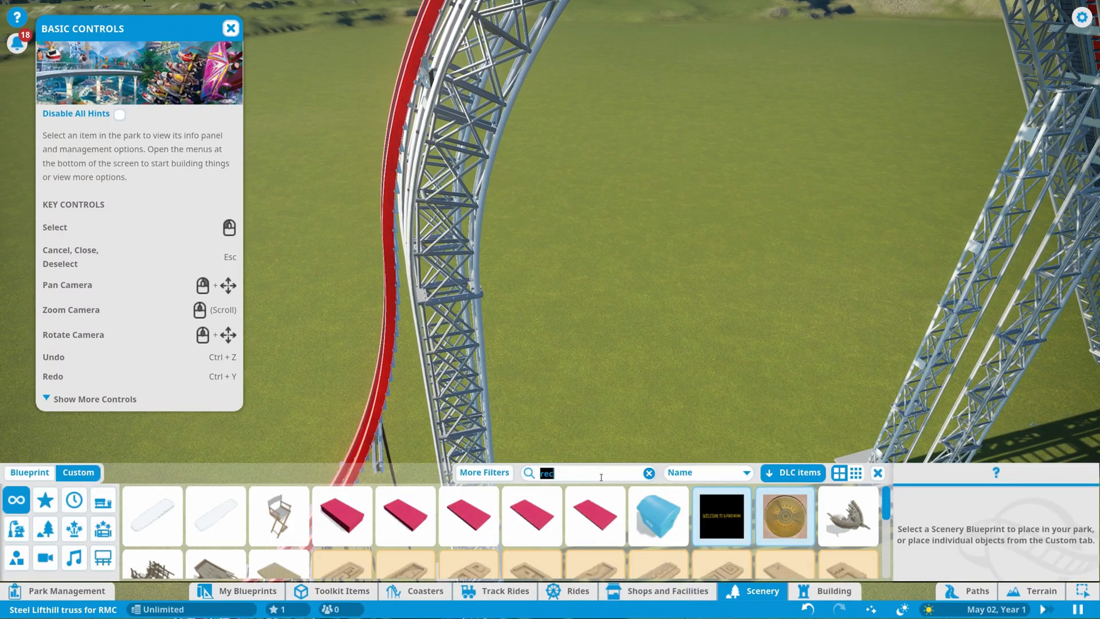
type("concreyt")
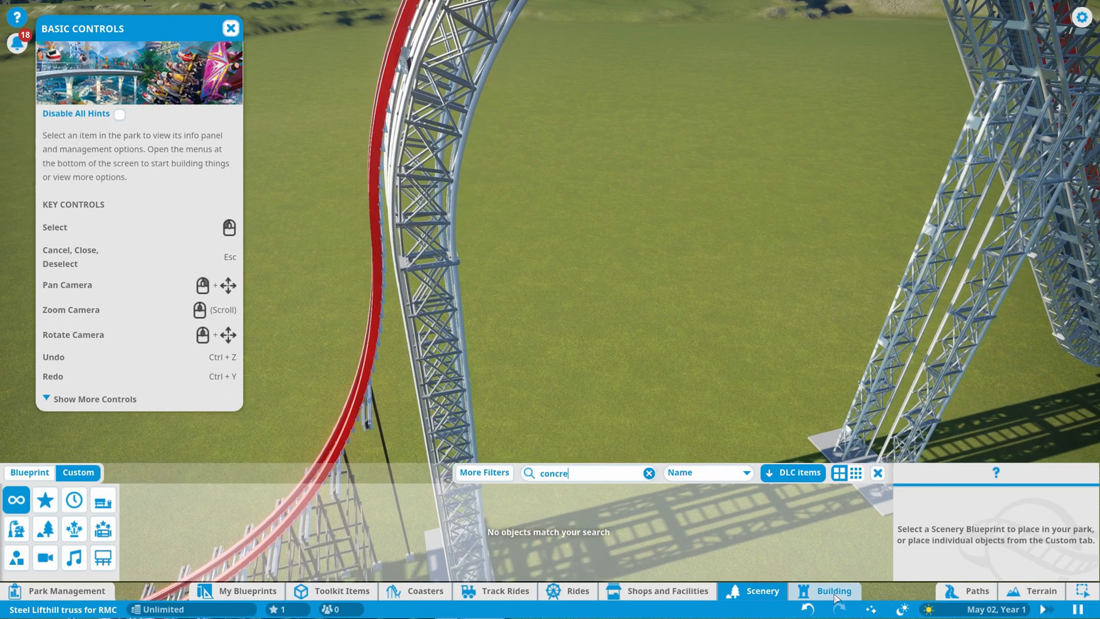
left_click(841, 591)
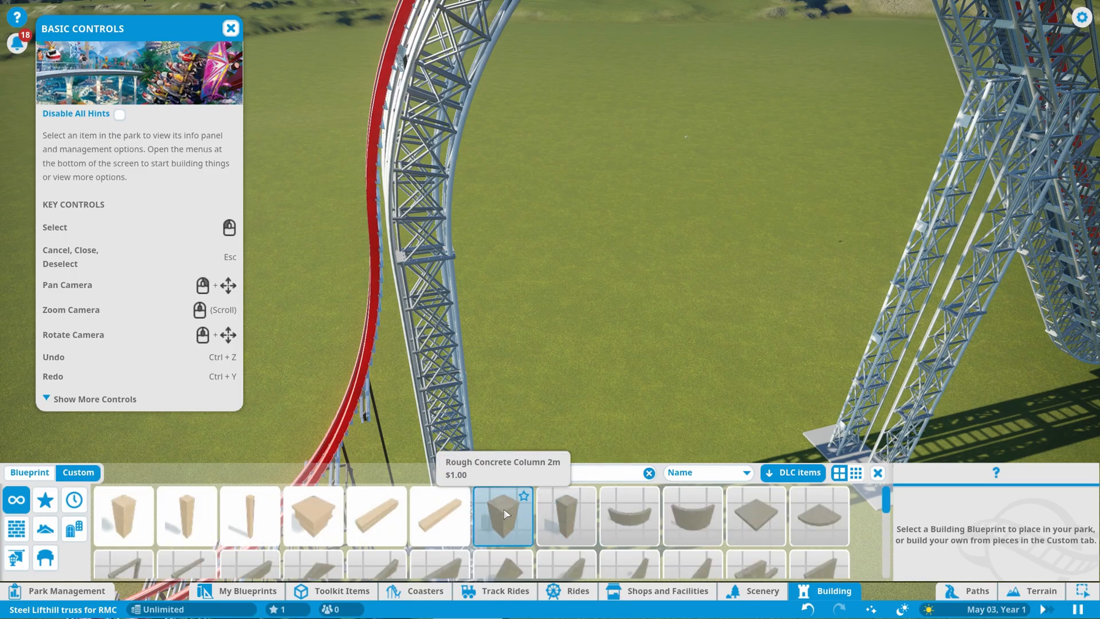
Step: Pick the Rough Concrete Roof Flat slab for footings and search the catalogue for 'conc'
left_click(756, 517)
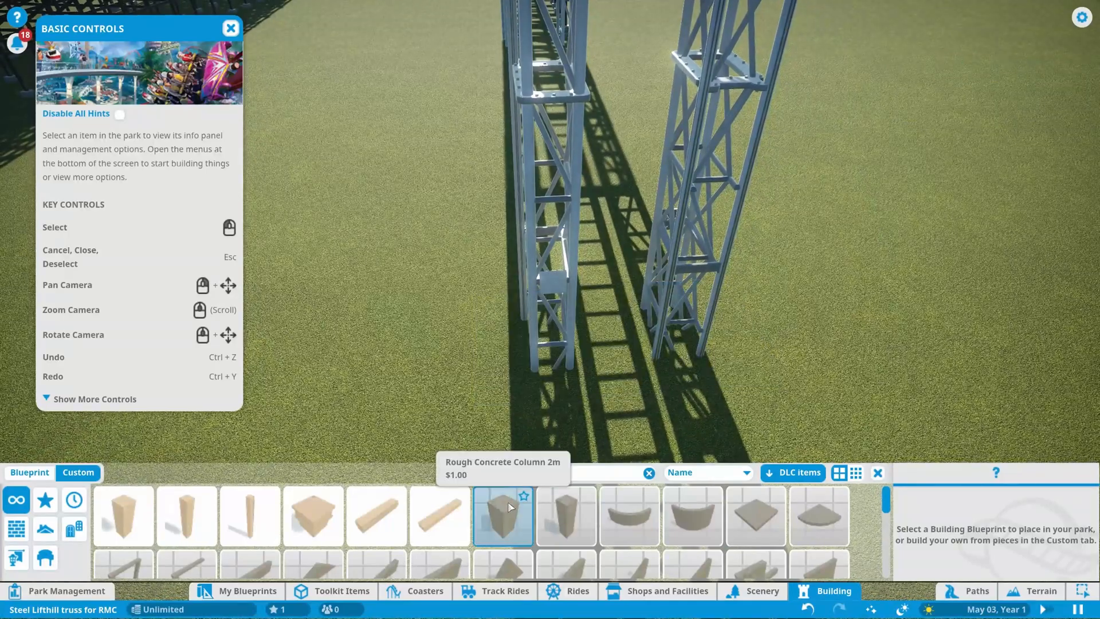
left_click(756, 516)
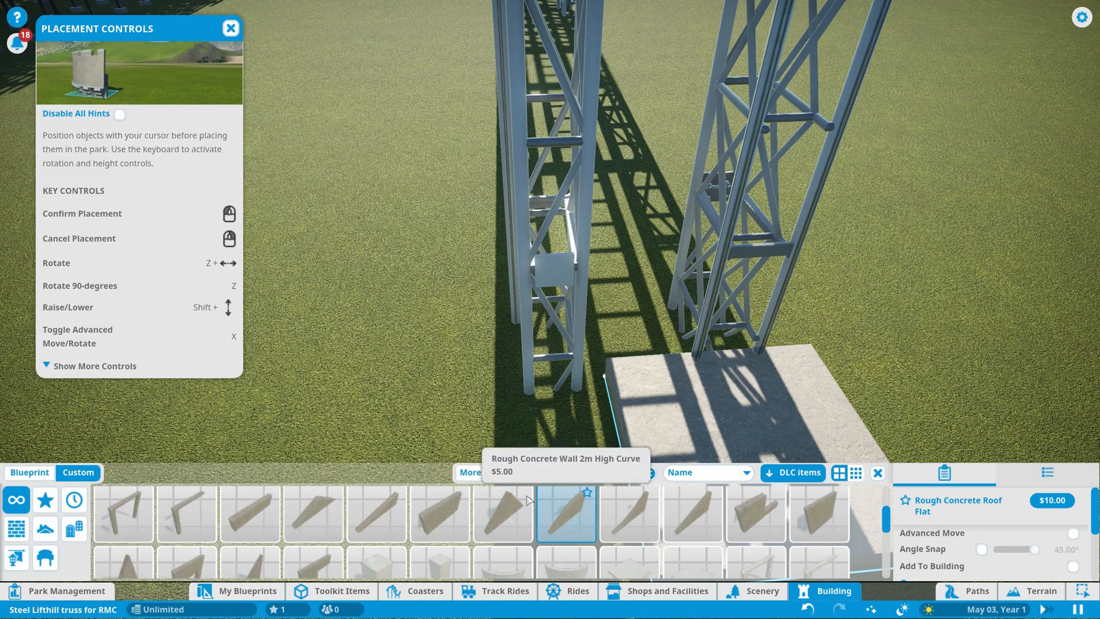
type("conc")
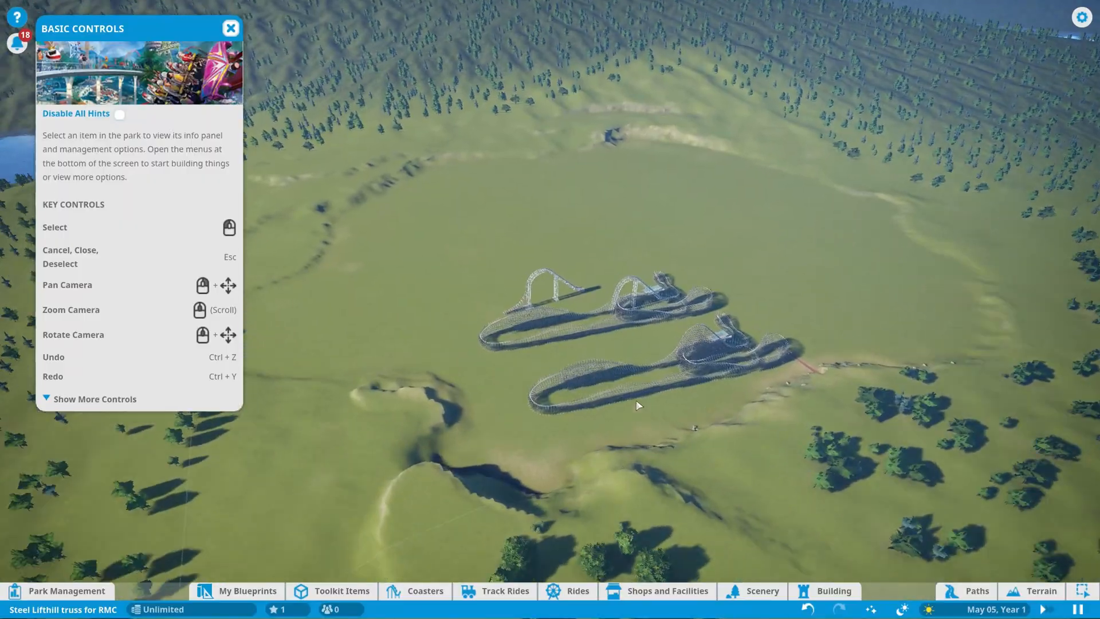
scroll("down", 3)
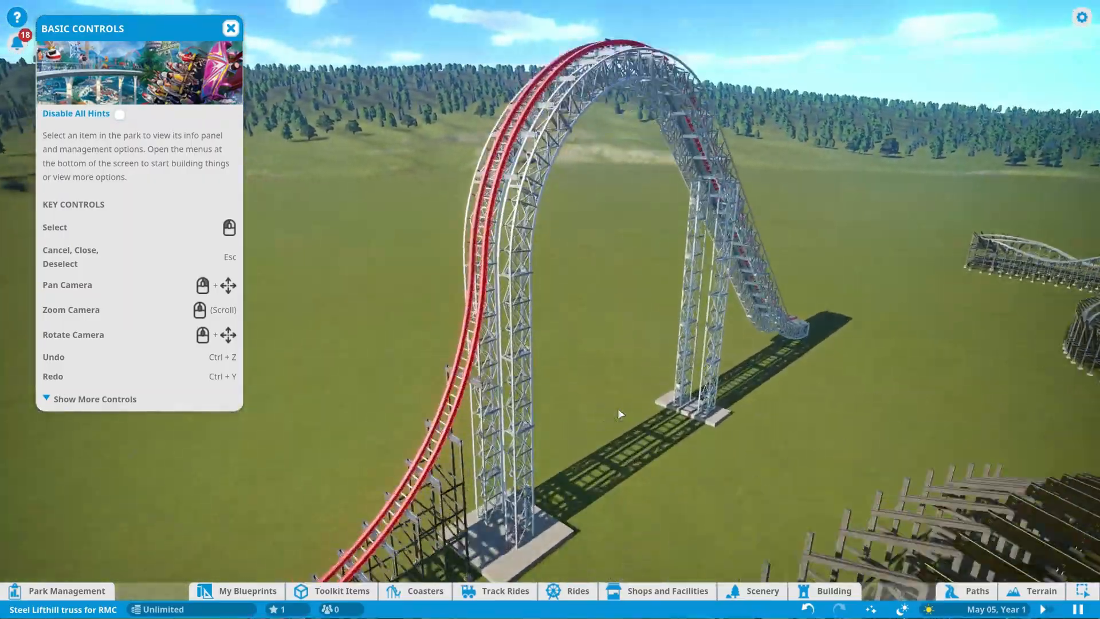